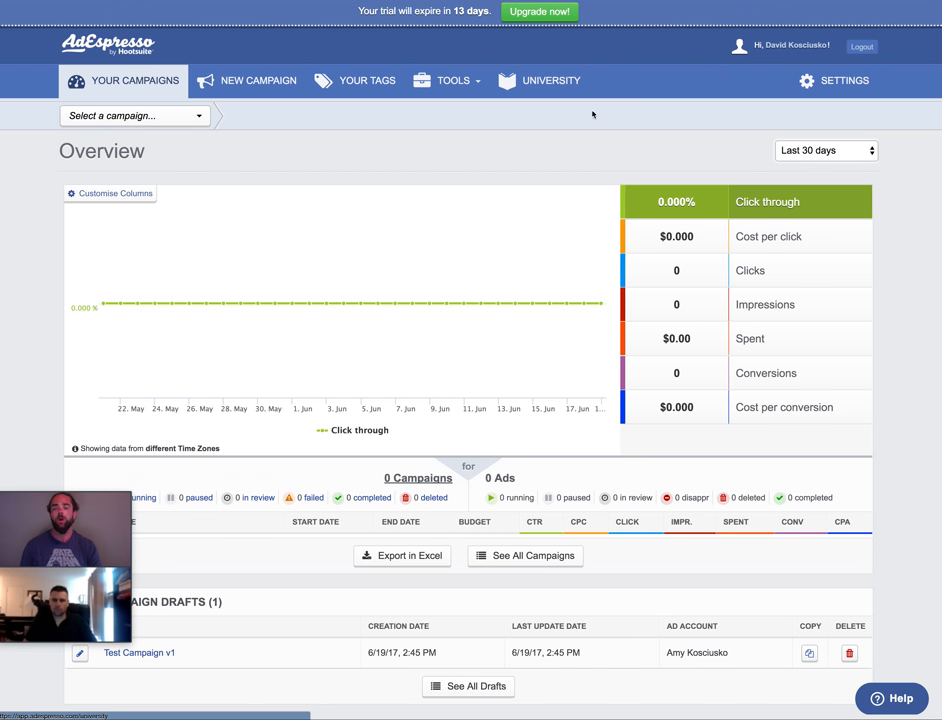
{"action": "mouse_move", "coordinate": [606, 126]}
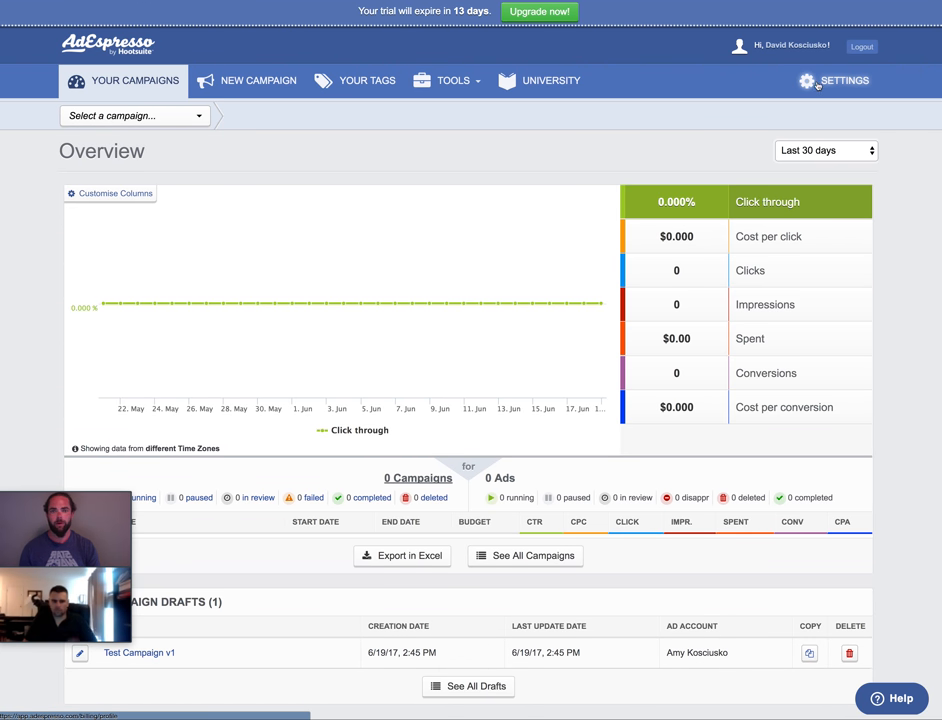
Open the account Settings page showing profile details and free-trial usage.
{"action": "left_click", "coordinate": [841, 80]}
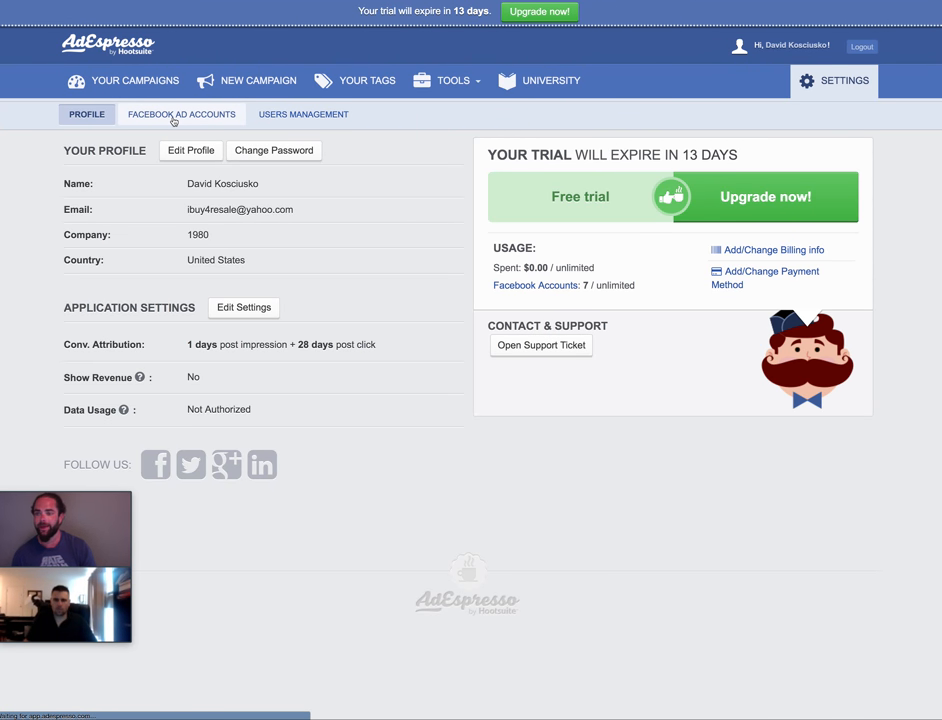
On the Facebook Ad Accounts tab, set Import Active Campaigns to No for the last account.
{"action": "left_click", "coordinate": [181, 113]}
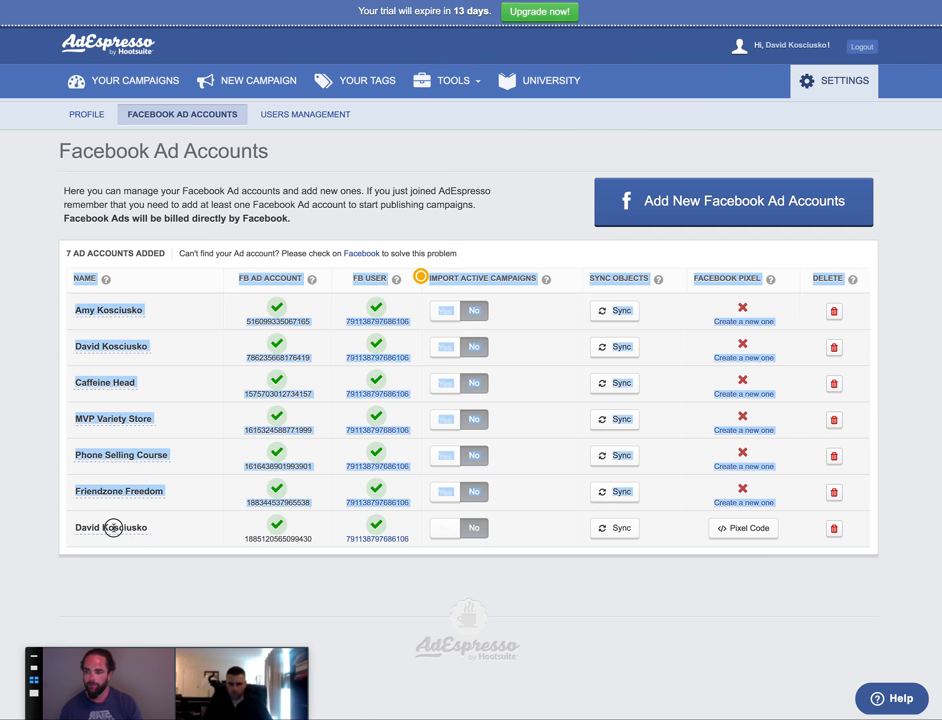
{"action": "left_click", "coordinate": [113, 528]}
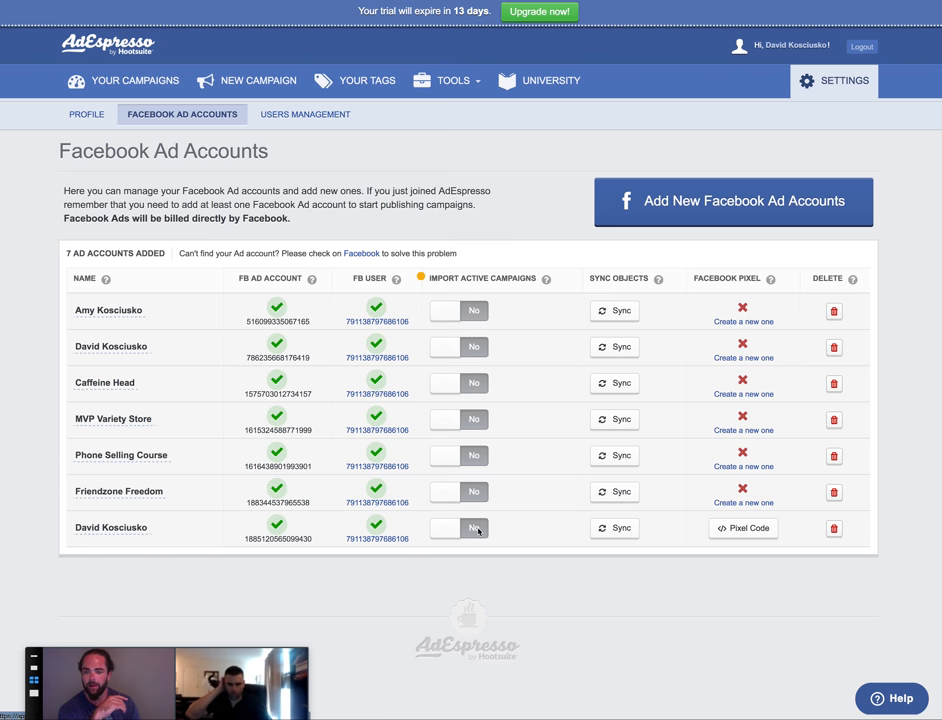
{"action": "mouse_move", "coordinate": [484, 528]}
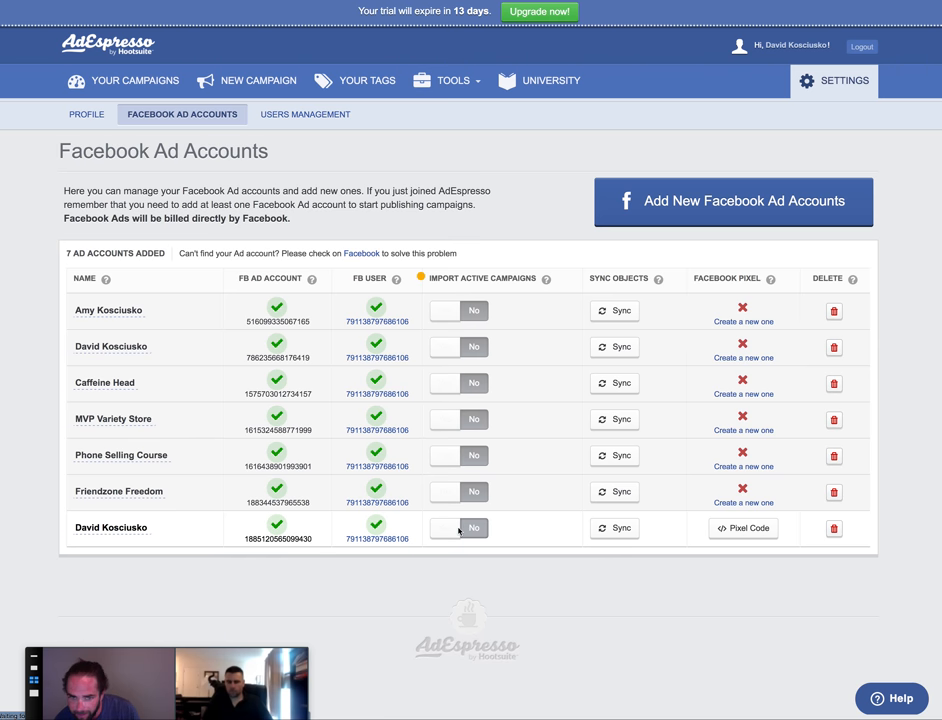
{"action": "left_click", "coordinate": [458, 528]}
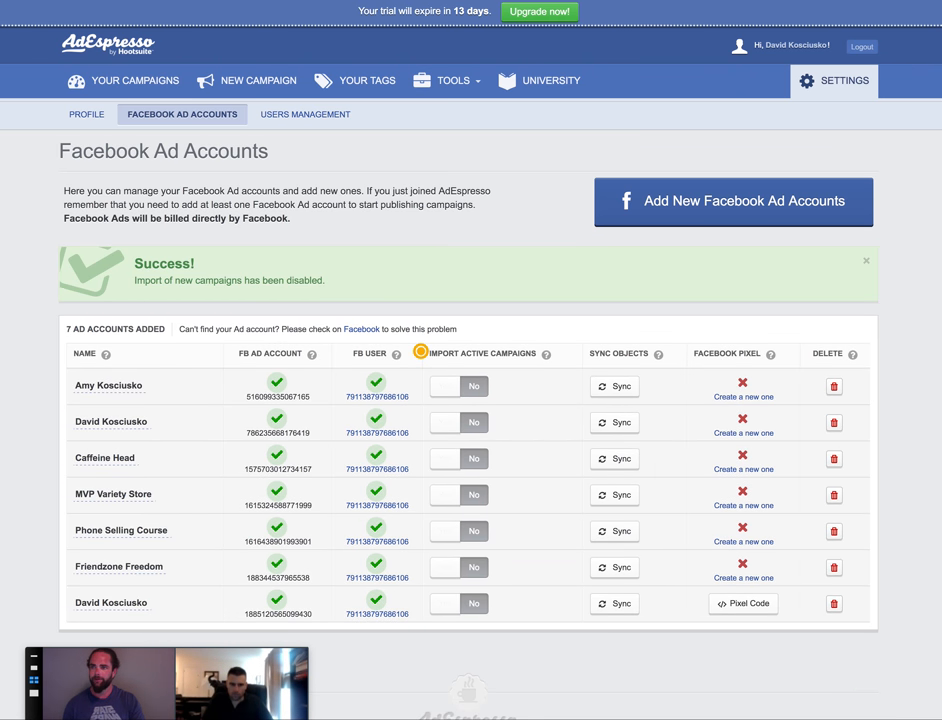
Start a Sync Objects run for the last linked Facebook ad account.
{"action": "left_click", "coordinate": [863, 259]}
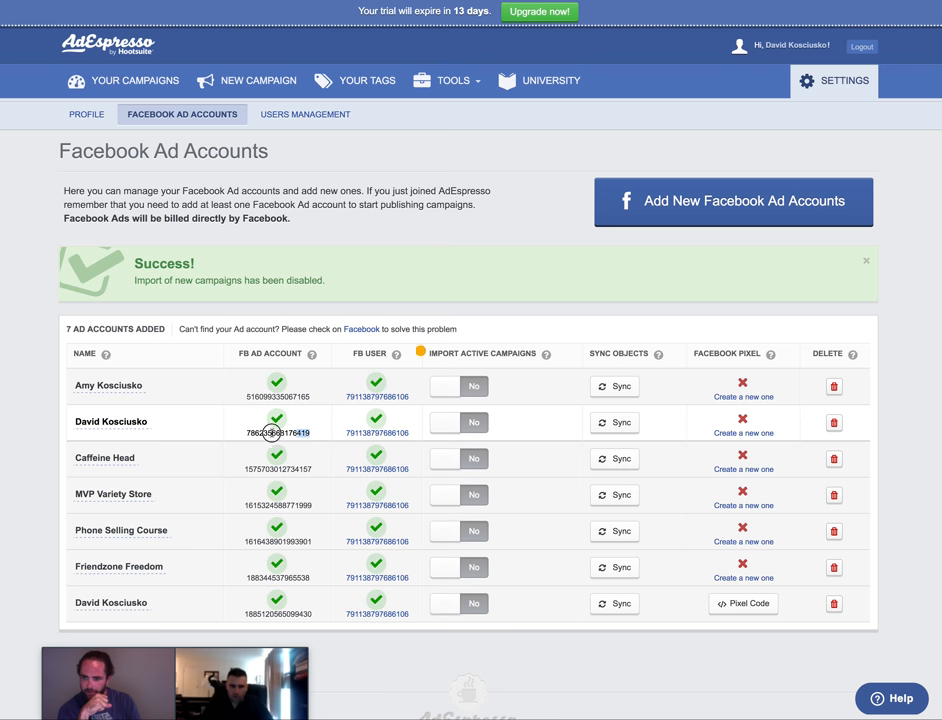
{"action": "mouse_move", "coordinate": [300, 432]}
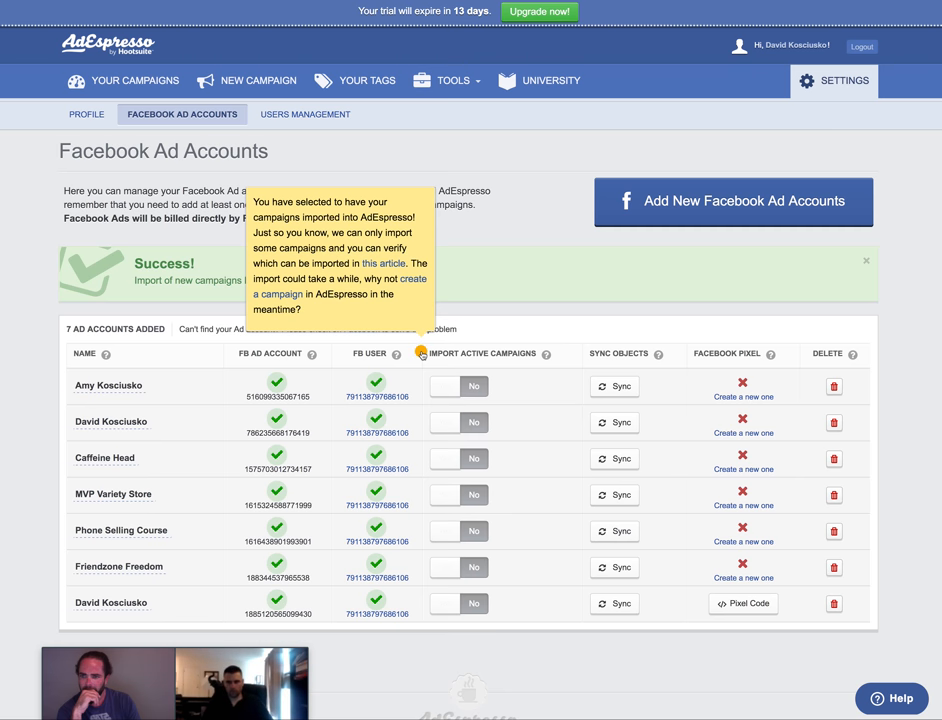
{"action": "mouse_move", "coordinate": [346, 325]}
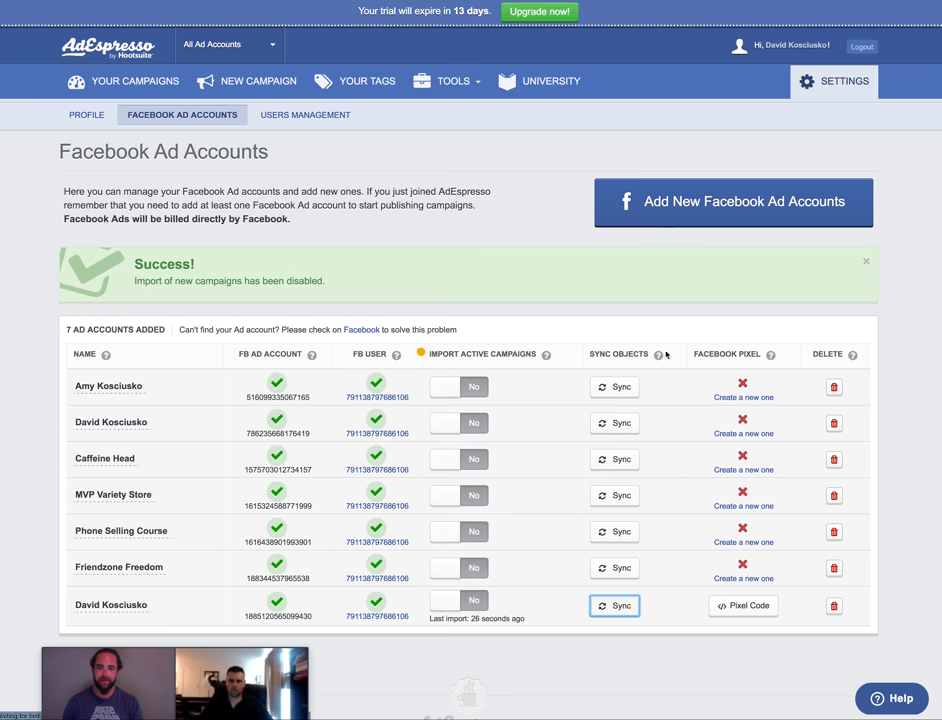
{"action": "left_click", "coordinate": [615, 605]}
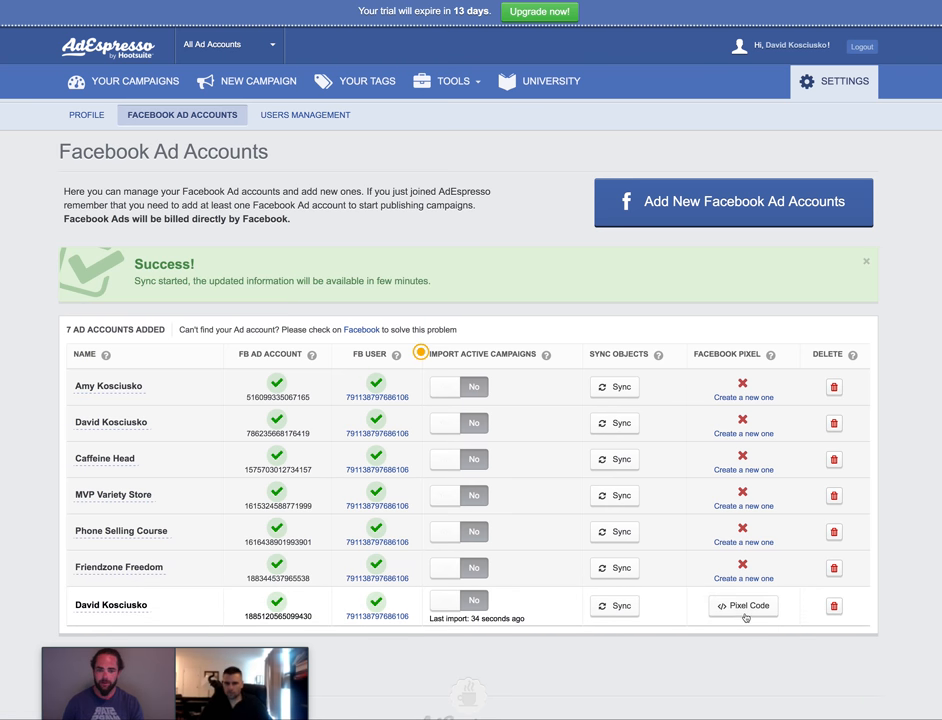
Review the last account's Facebook pixel code, then go to Tools > Custom Audiences.
{"action": "left_click", "coordinate": [743, 606]}
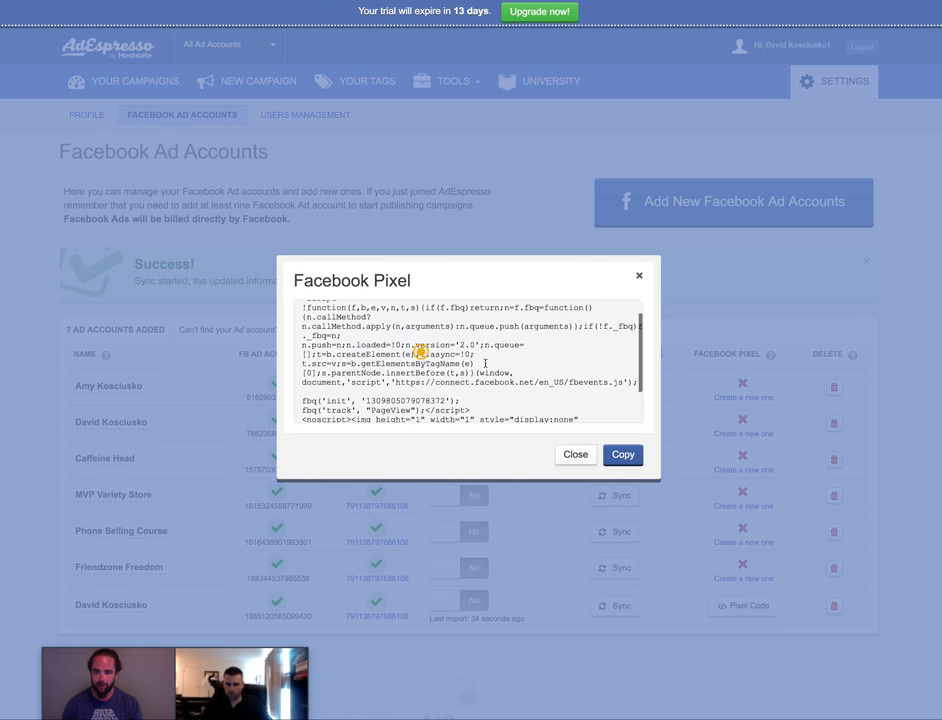
{"action": "scroll", "scroll_direction": "down", "scroll_amount": 3}
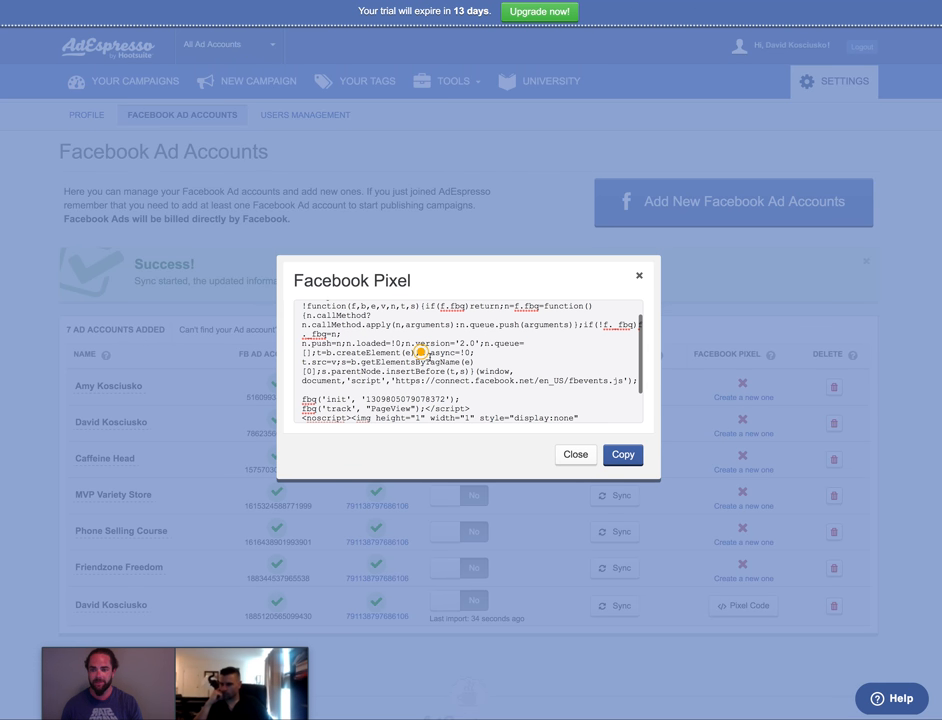
{"action": "scroll", "scroll_direction": "down", "scroll_amount": 3}
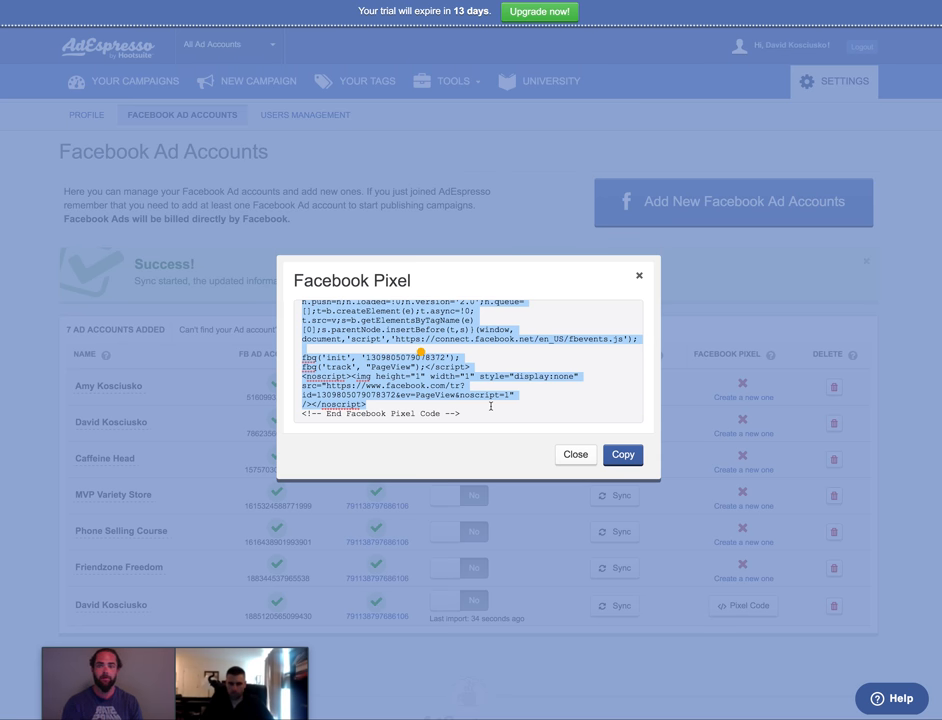
{"action": "left_click", "coordinate": [575, 454]}
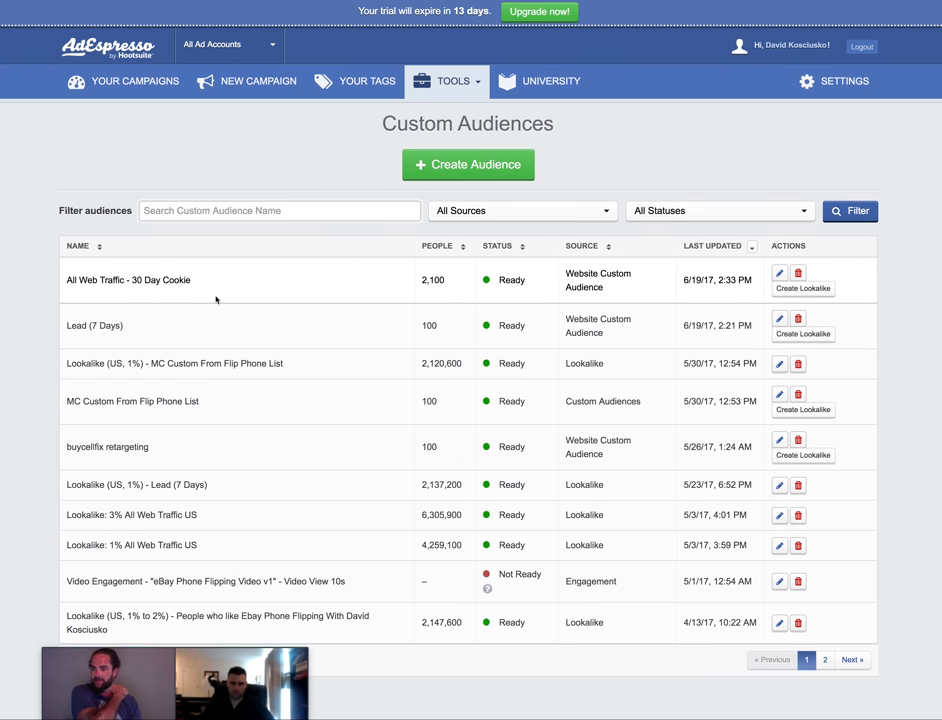
{"action": "mouse_move", "coordinate": [414, 431]}
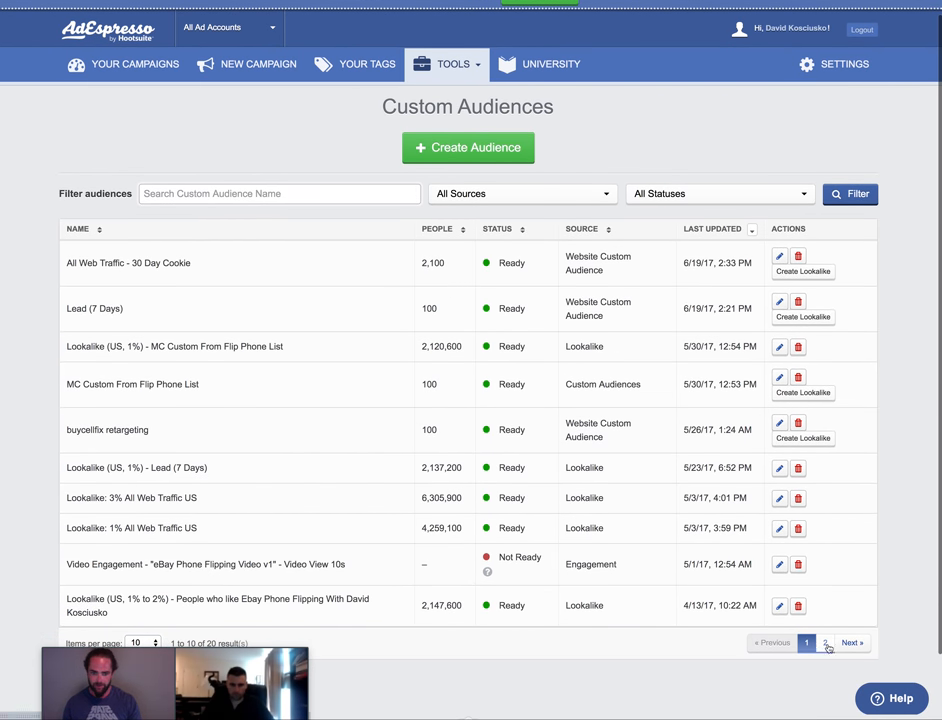
Browse page 2 of the custom audiences, return to page 1, and pull down the Tools menu.
{"action": "left_click", "coordinate": [826, 642]}
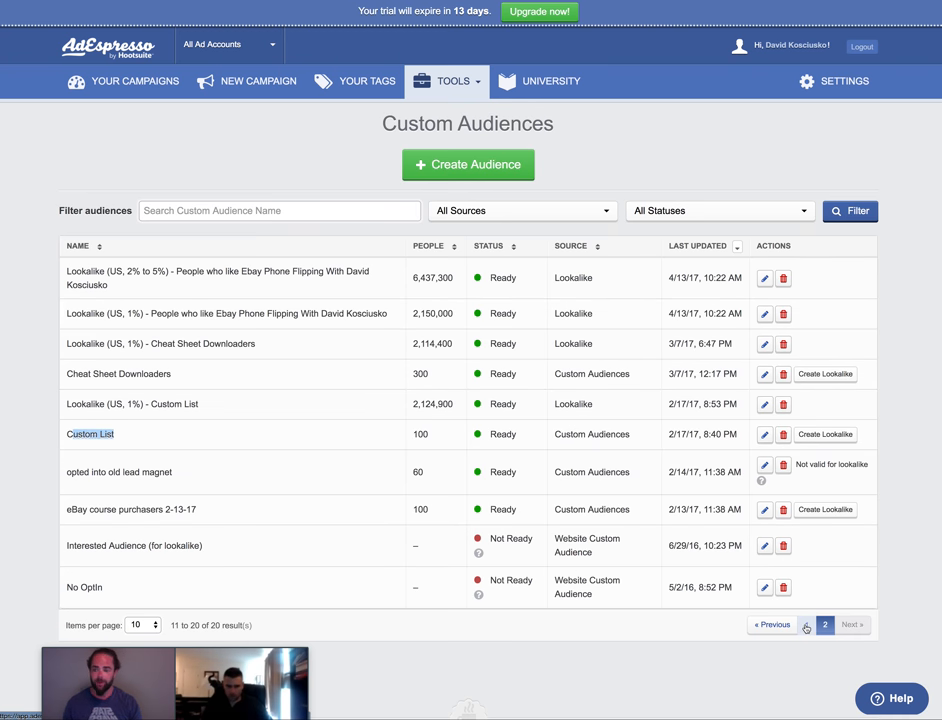
{"action": "left_click", "coordinate": [808, 625]}
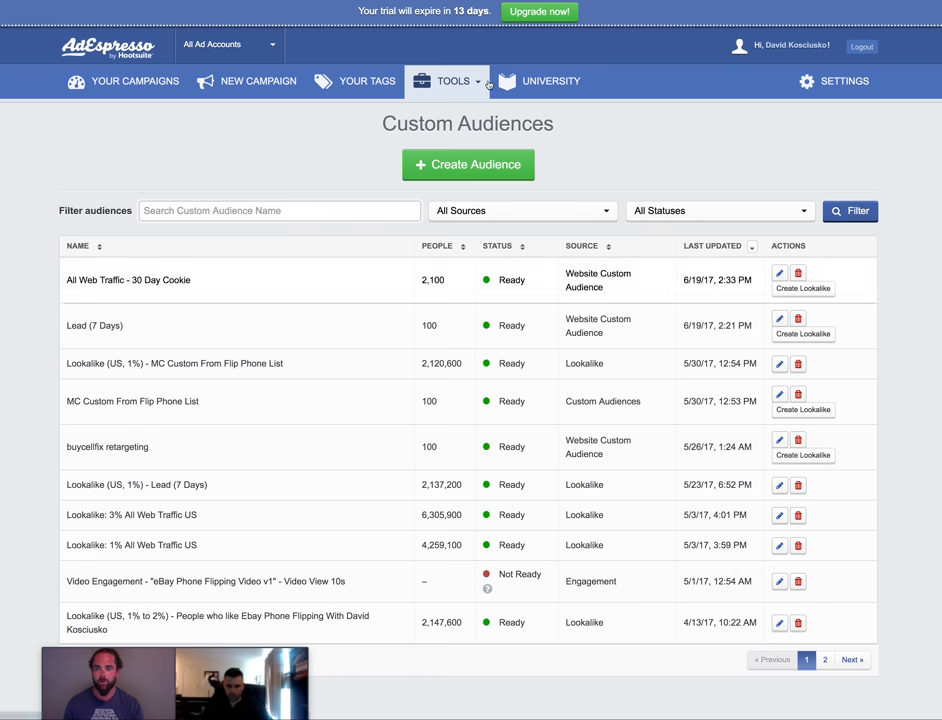
{"action": "left_click", "coordinate": [450, 81]}
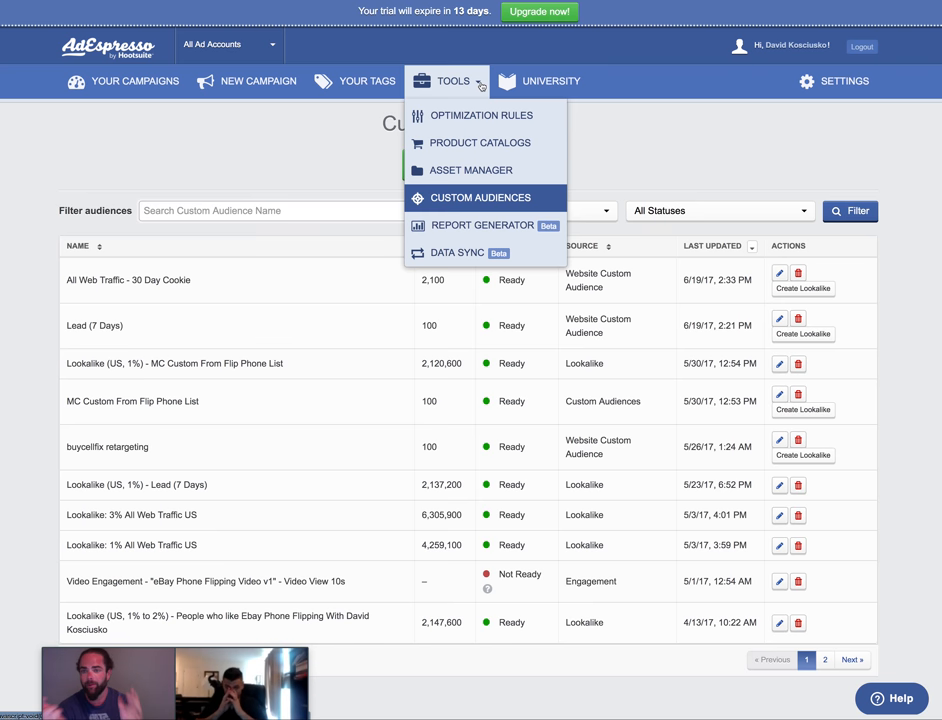
{"action": "mouse_move", "coordinate": [490, 170]}
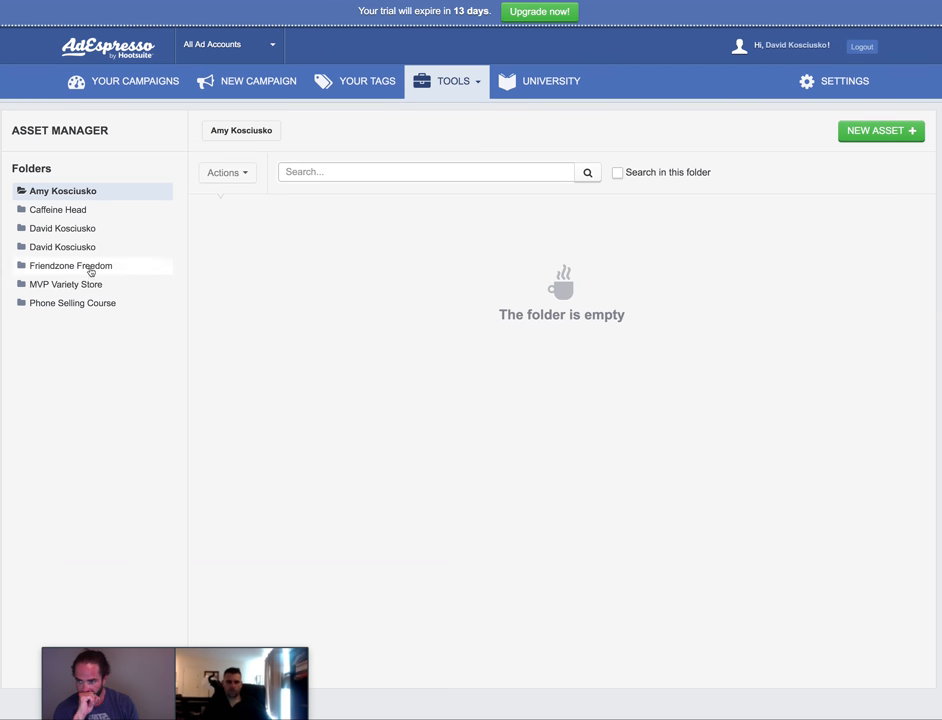
Check the other ad accounts' asset folders, all empty, then head to another Tools page.
{"action": "left_click", "coordinate": [63, 228]}
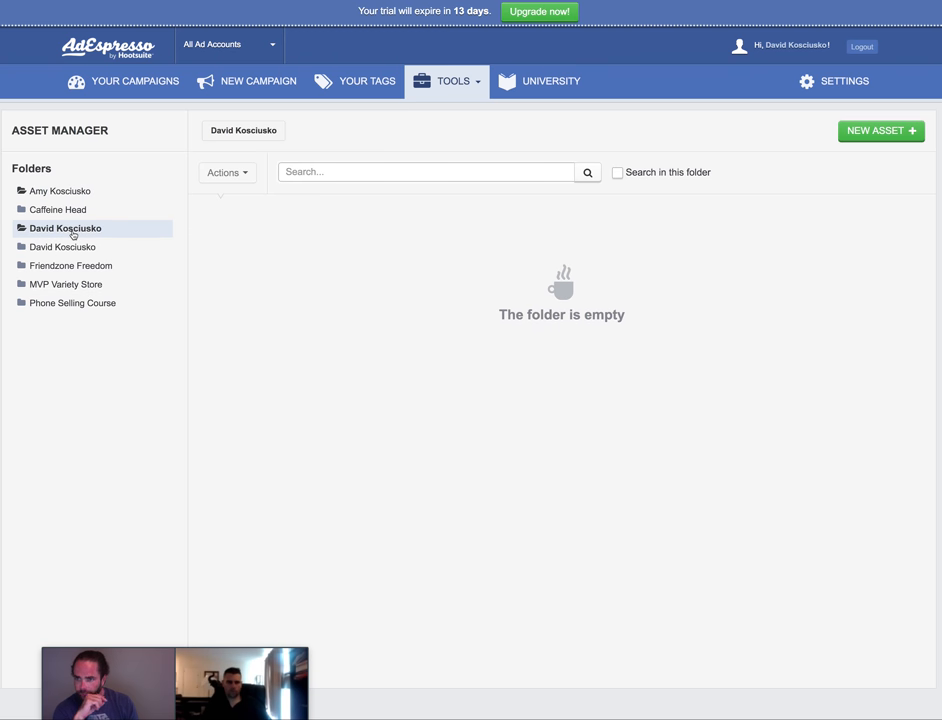
{"action": "left_click", "coordinate": [64, 247]}
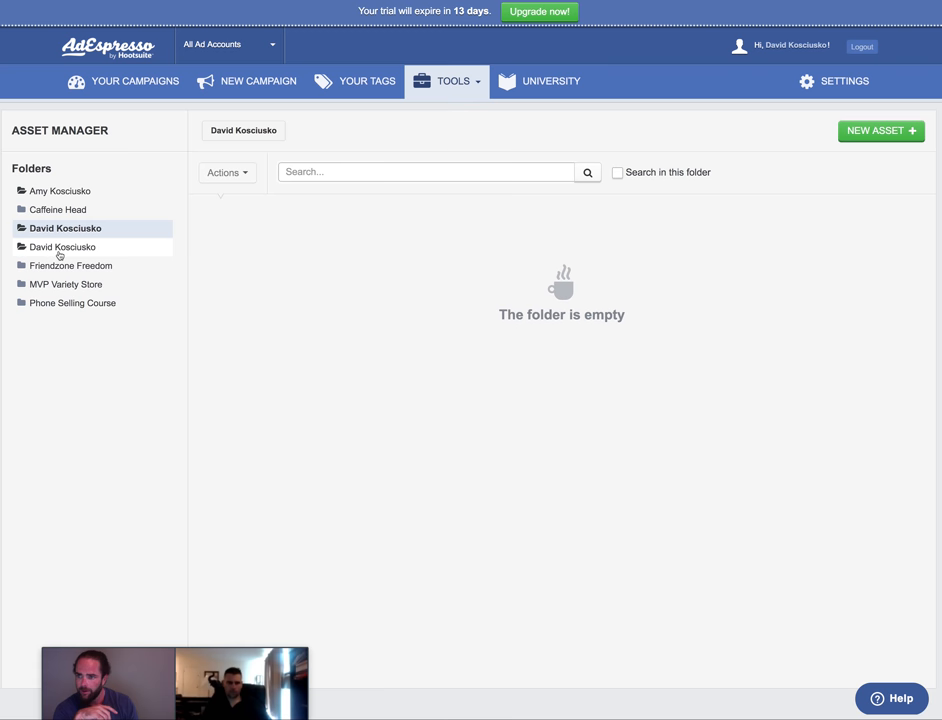
{"action": "left_click", "coordinate": [62, 247]}
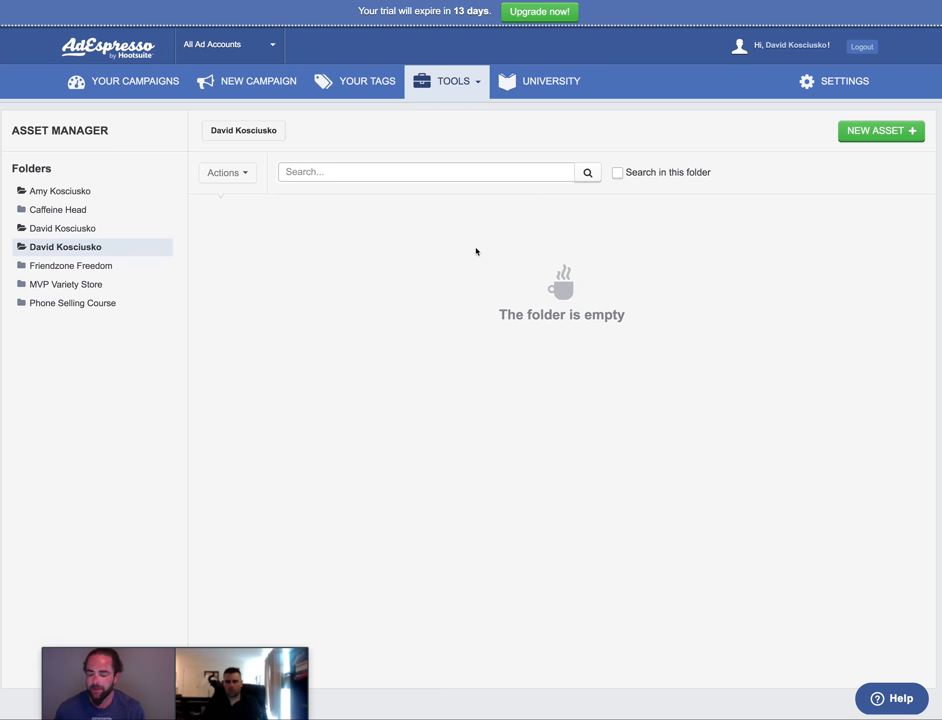
{"action": "mouse_move", "coordinate": [772, 142]}
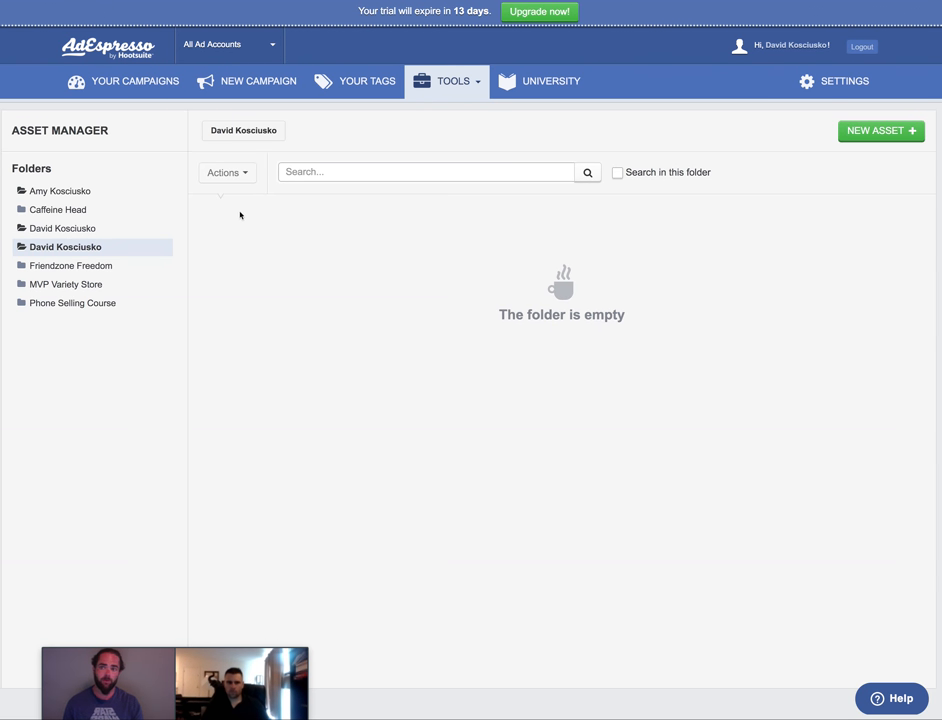
{"action": "mouse_move", "coordinate": [260, 162]}
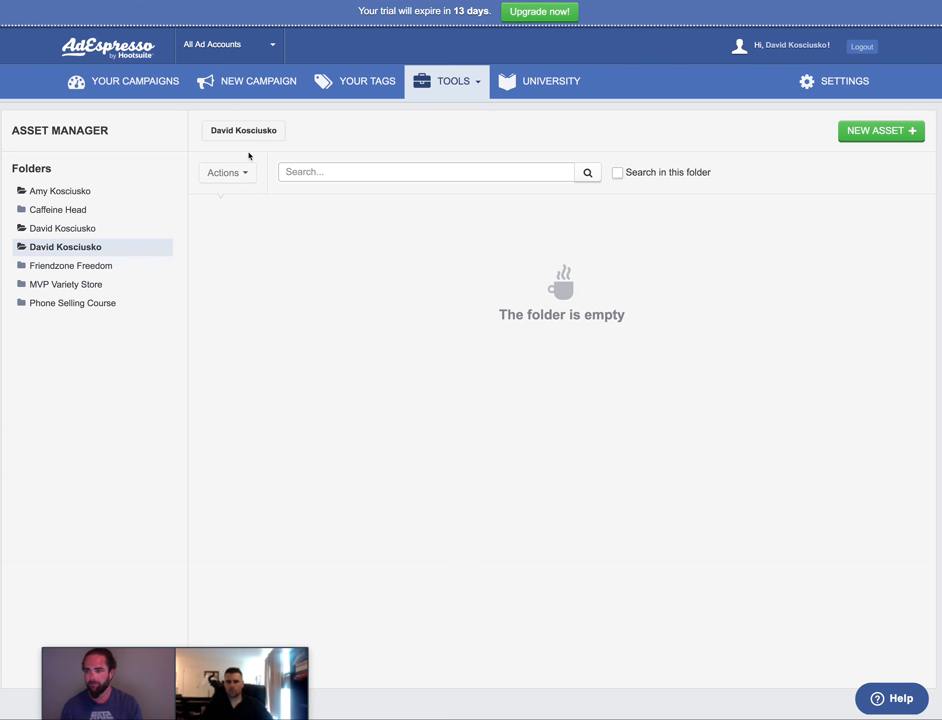
{"action": "left_click", "coordinate": [449, 81]}
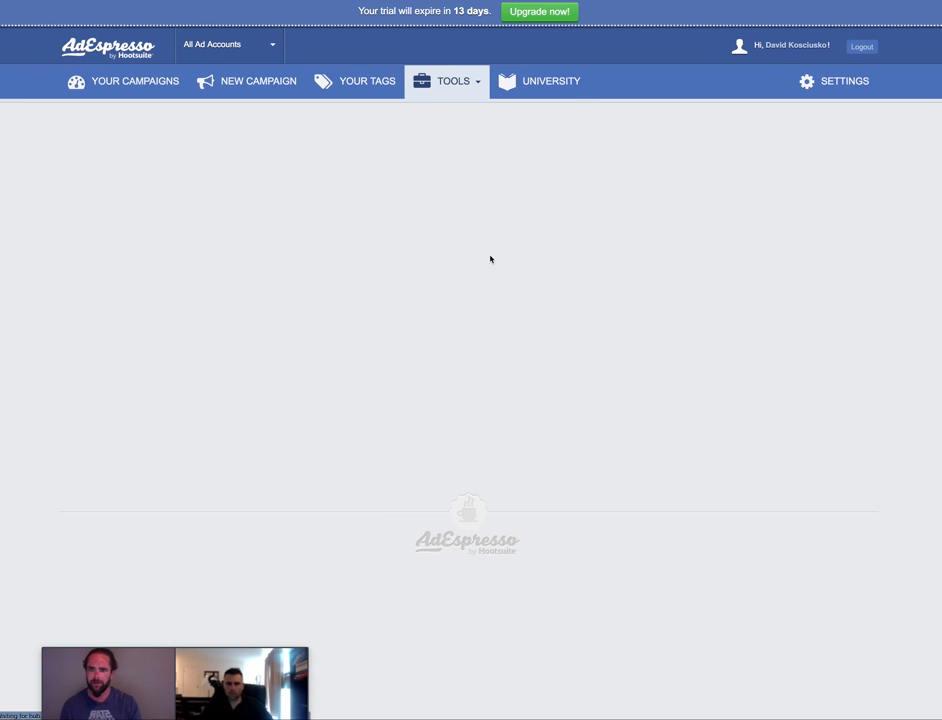
{"action": "mouse_move", "coordinate": [407, 120]}
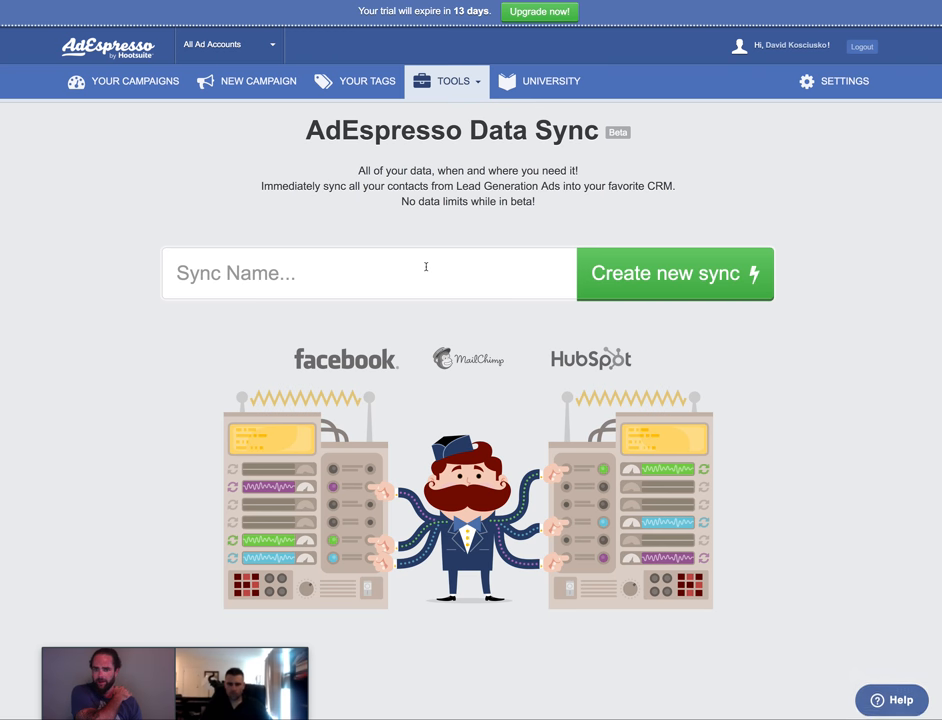
{"action": "mouse_move", "coordinate": [458, 289]}
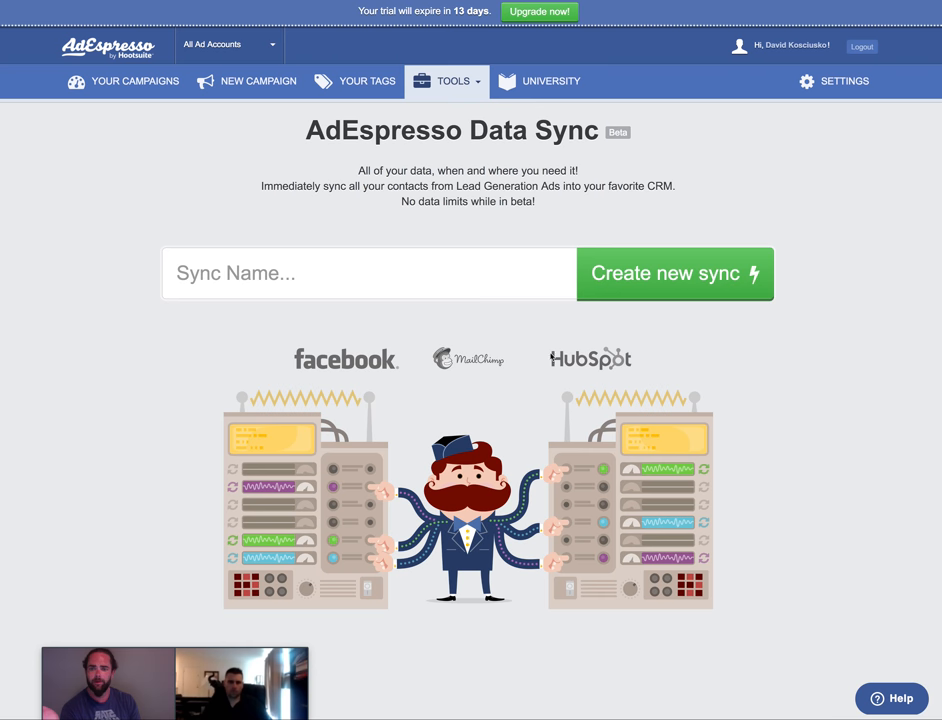
Name the new data sync 'Aweber US List' and create it, reaching the source-choice step.
{"action": "scroll", "scroll_direction": "down", "scroll_amount": 3}
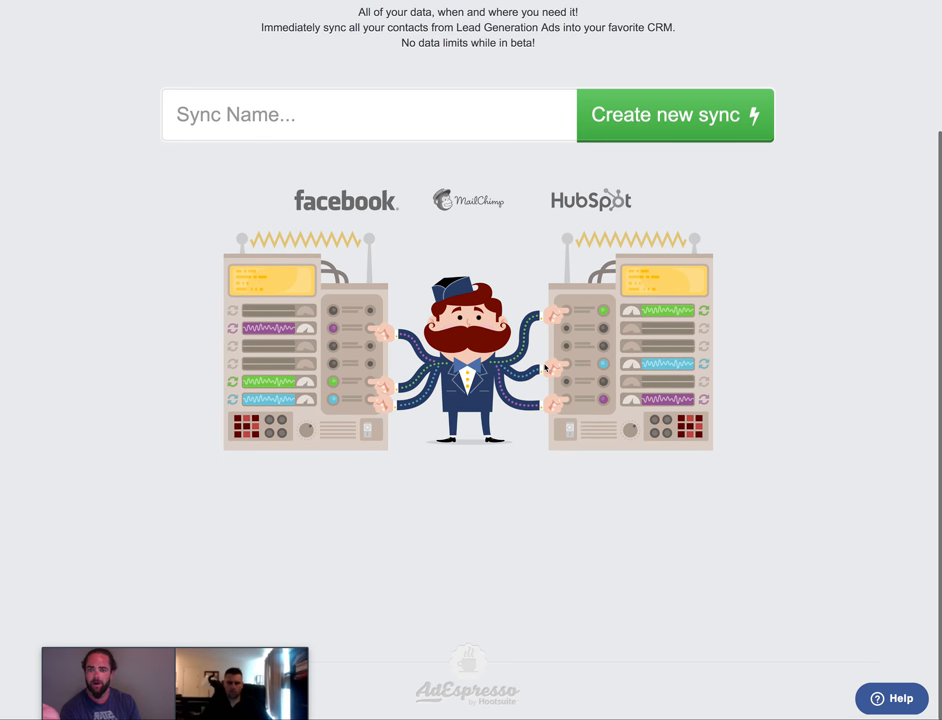
{"action": "scroll", "scroll_direction": "up", "scroll_amount": 3}
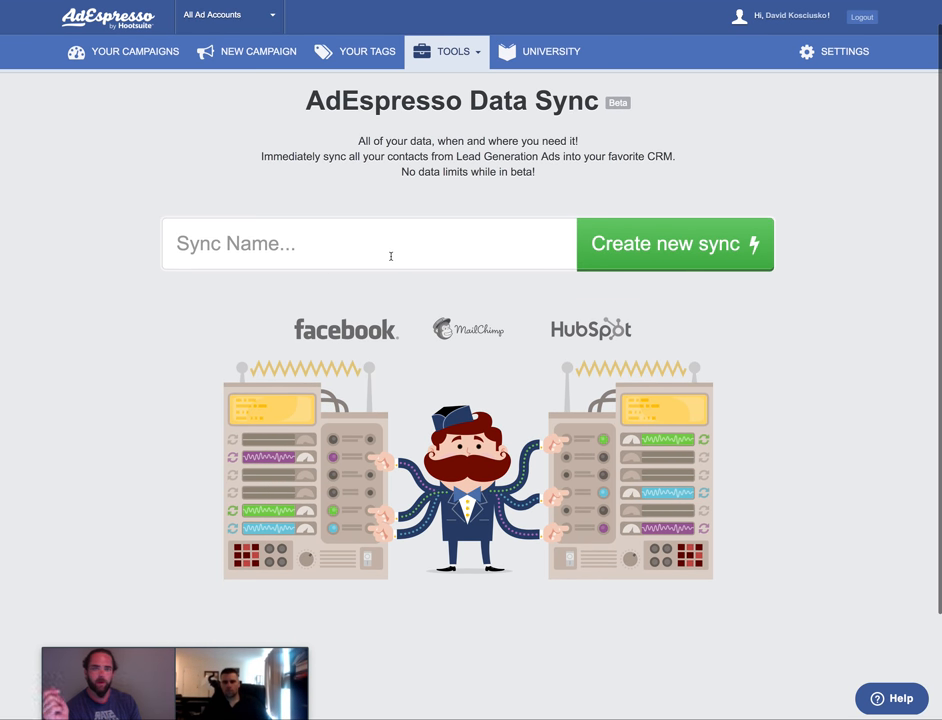
{"action": "left_click", "coordinate": [239, 243]}
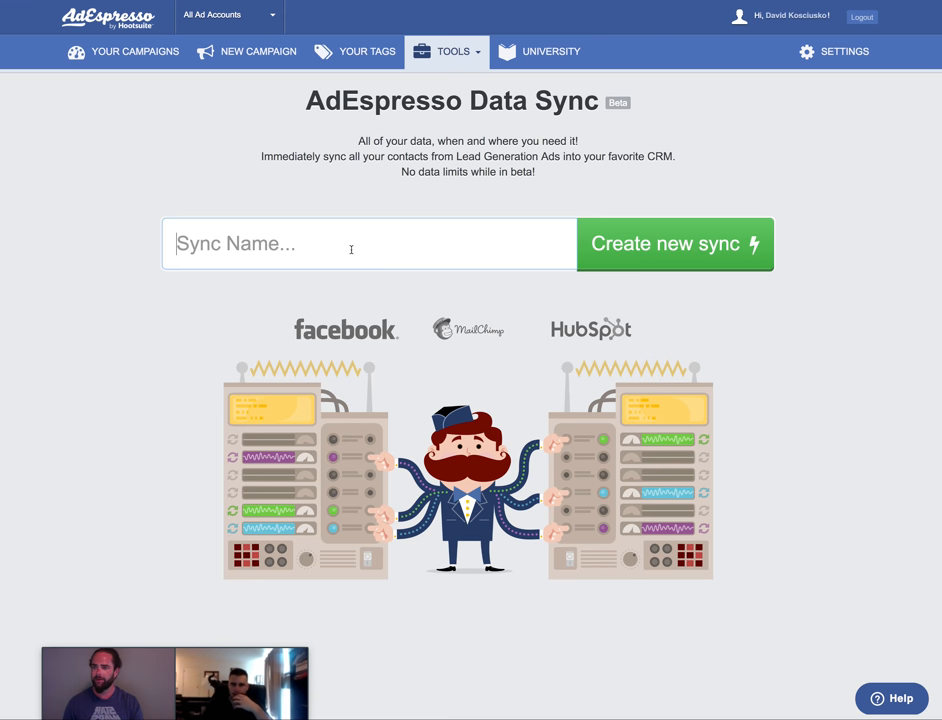
{"action": "type", "text": "Awe"}
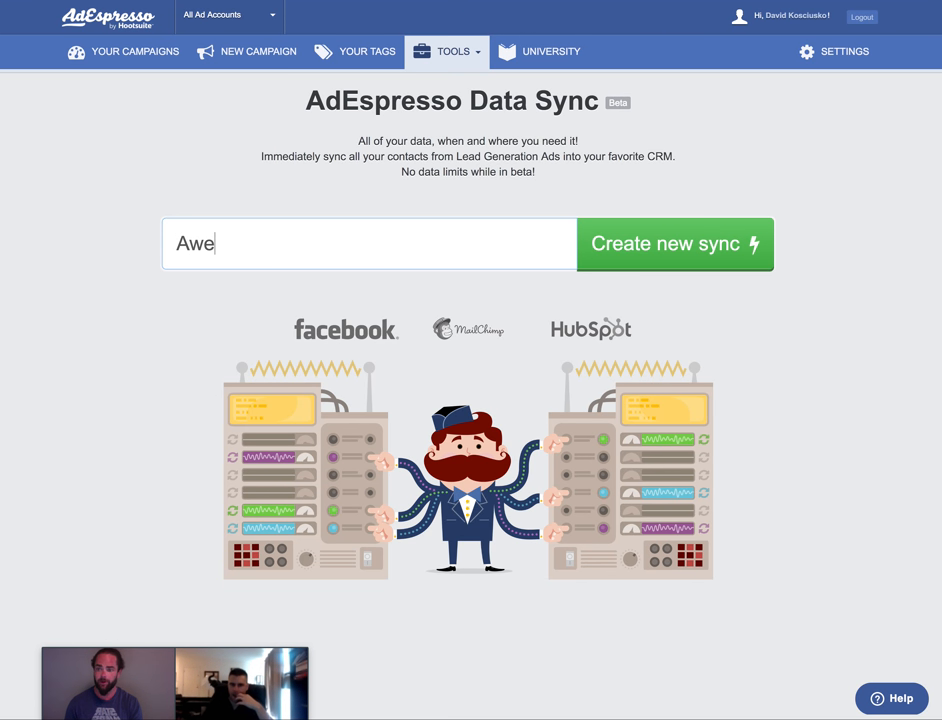
{"action": "type", "text": "ber"}
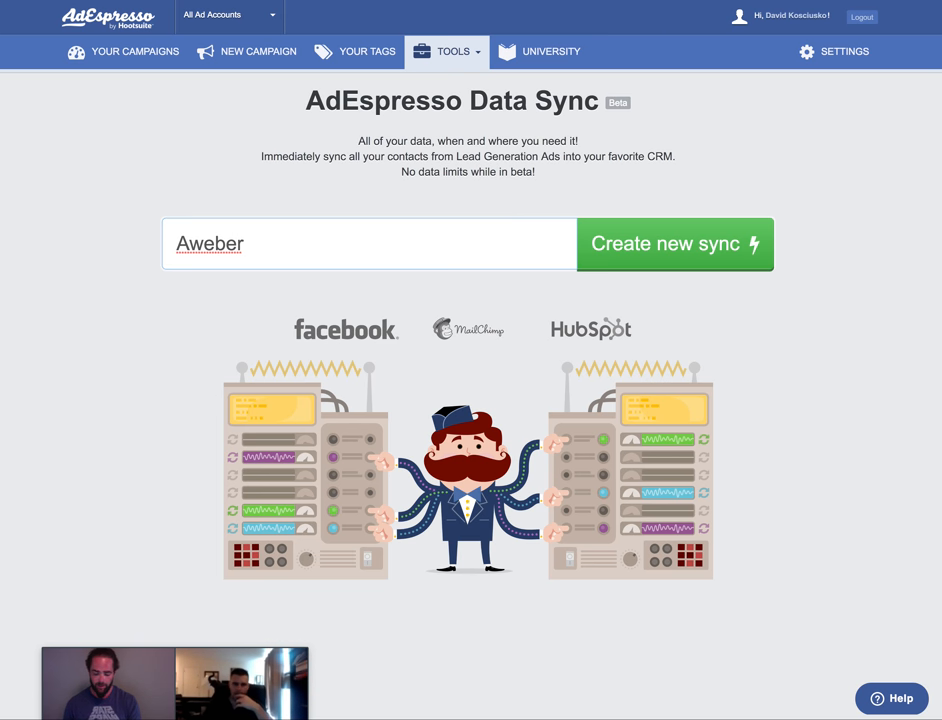
{"action": "type", "text": "US"}
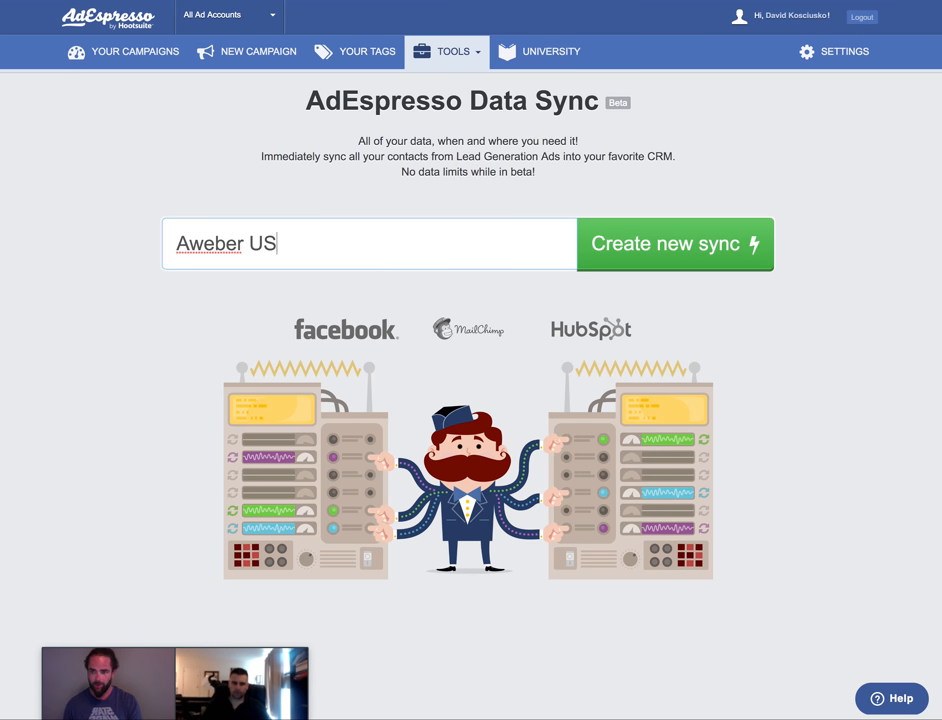
{"action": "type", "text": "List"}
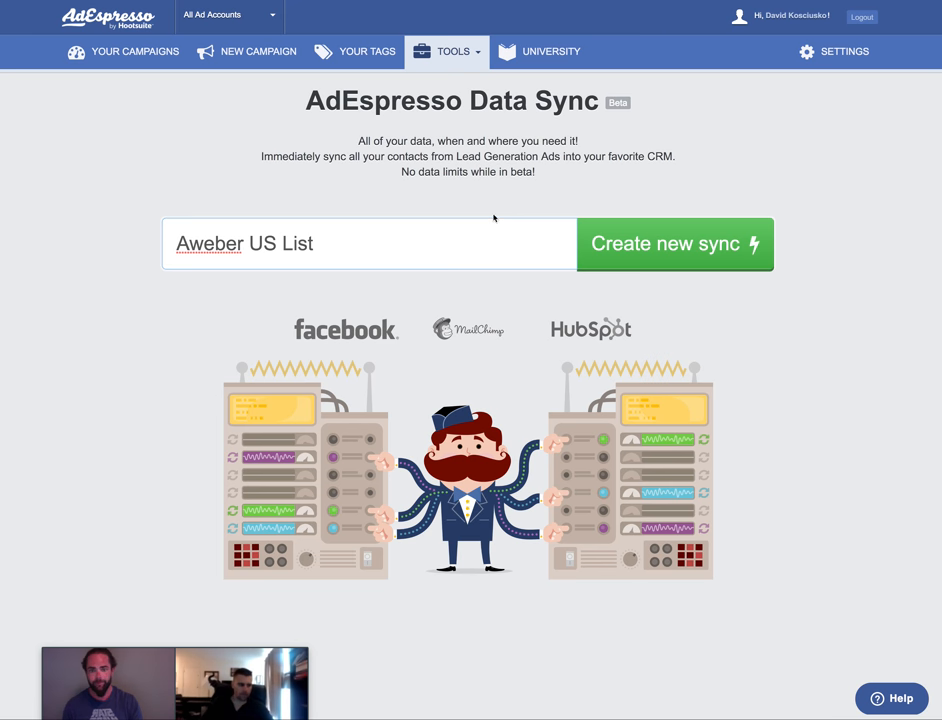
{"action": "left_click", "coordinate": [674, 243]}
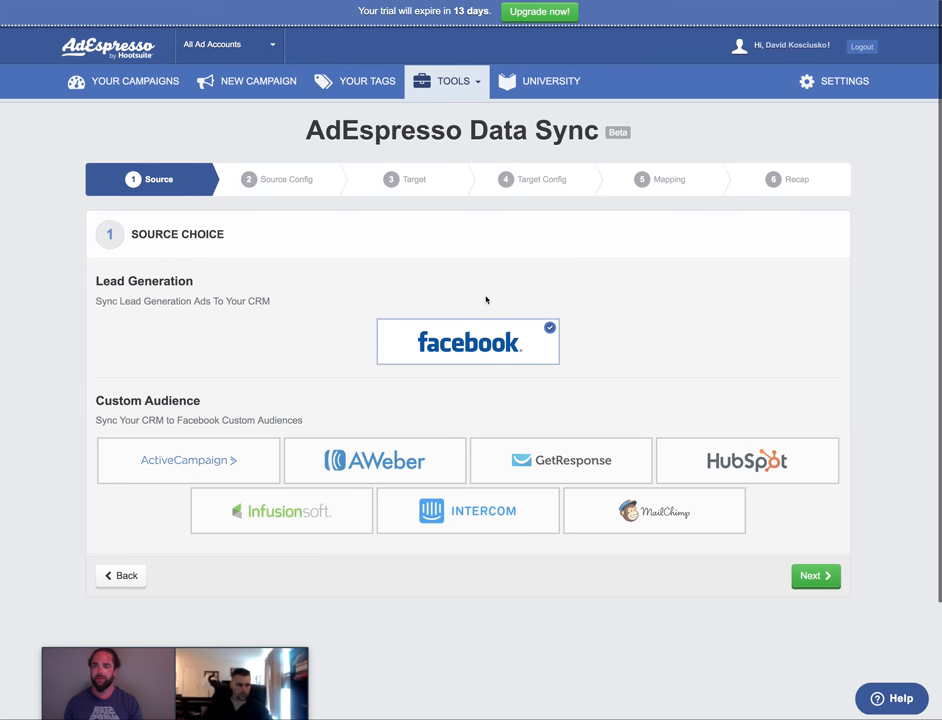
{"action": "mouse_move", "coordinate": [212, 313]}
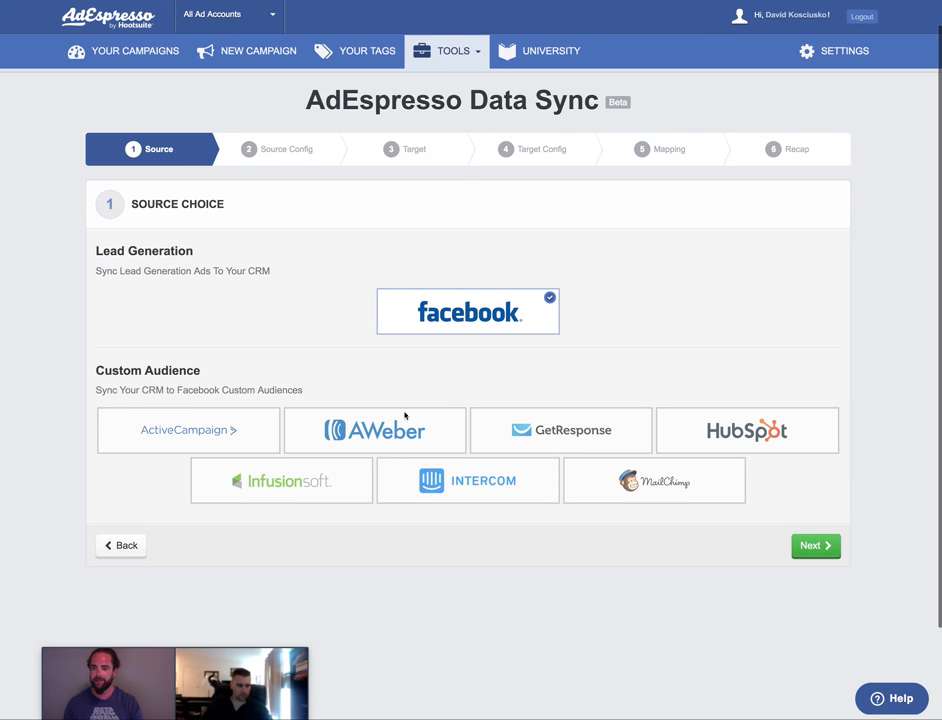
{"action": "left_click", "coordinate": [374, 430]}
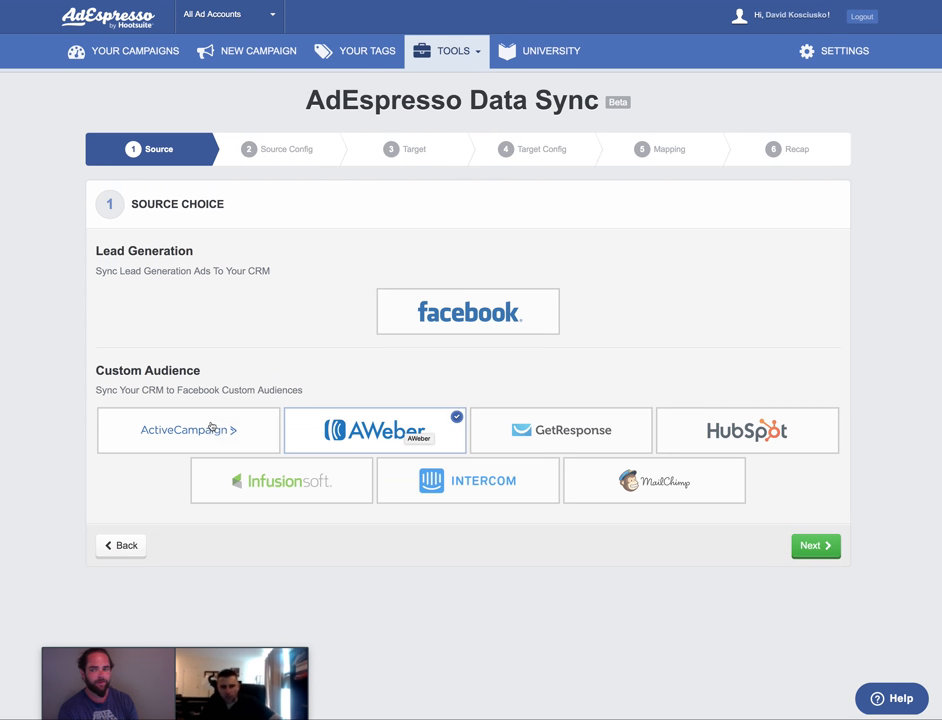
{"action": "mouse_move", "coordinate": [618, 365]}
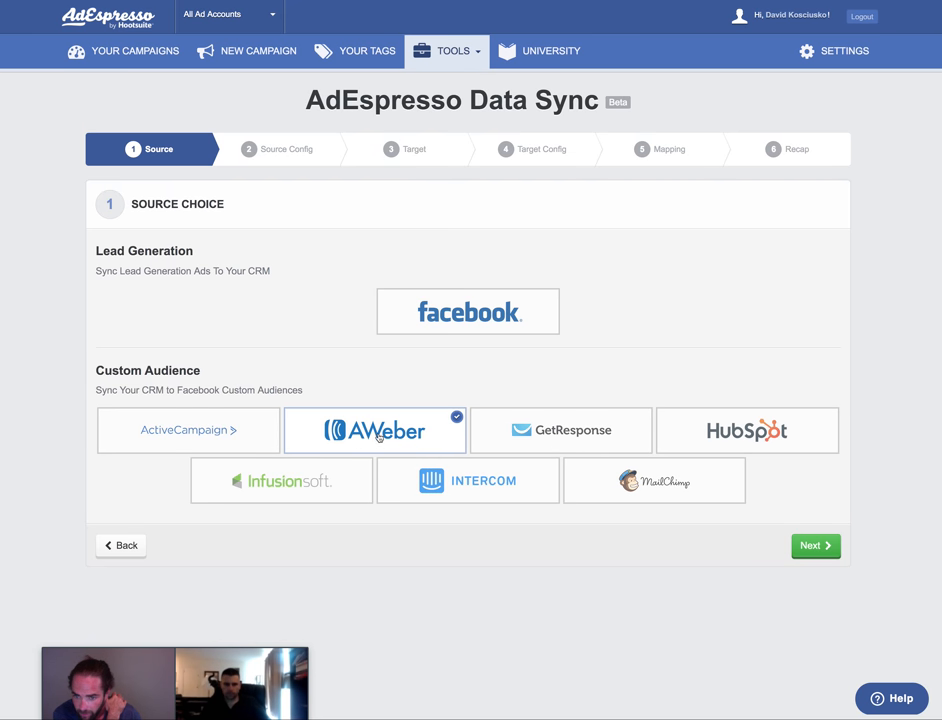
{"action": "mouse_move", "coordinate": [390, 410]}
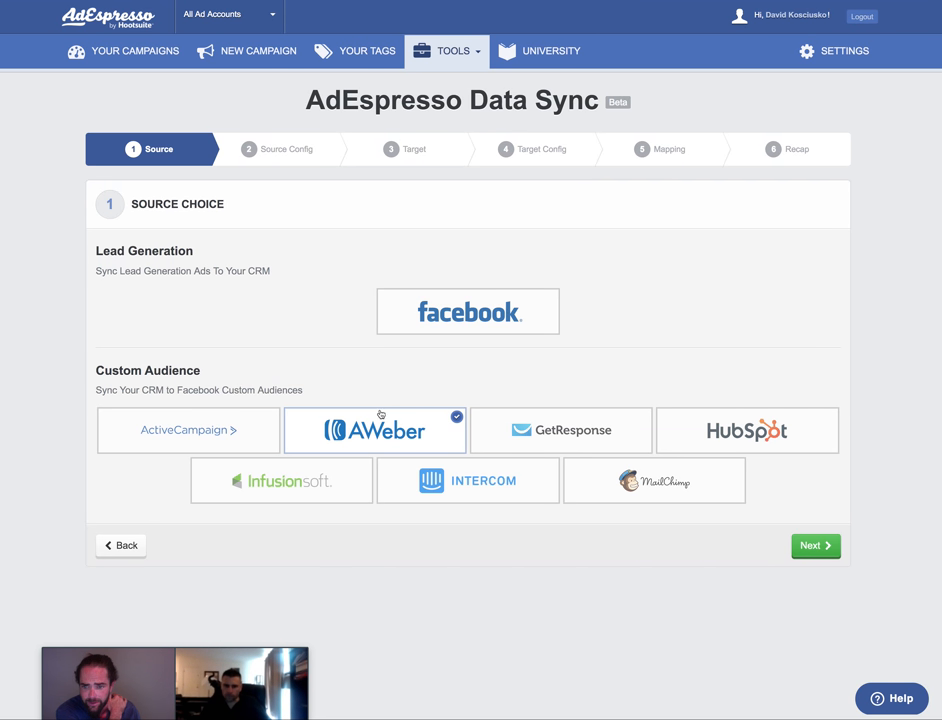
{"action": "mouse_move", "coordinate": [451, 442]}
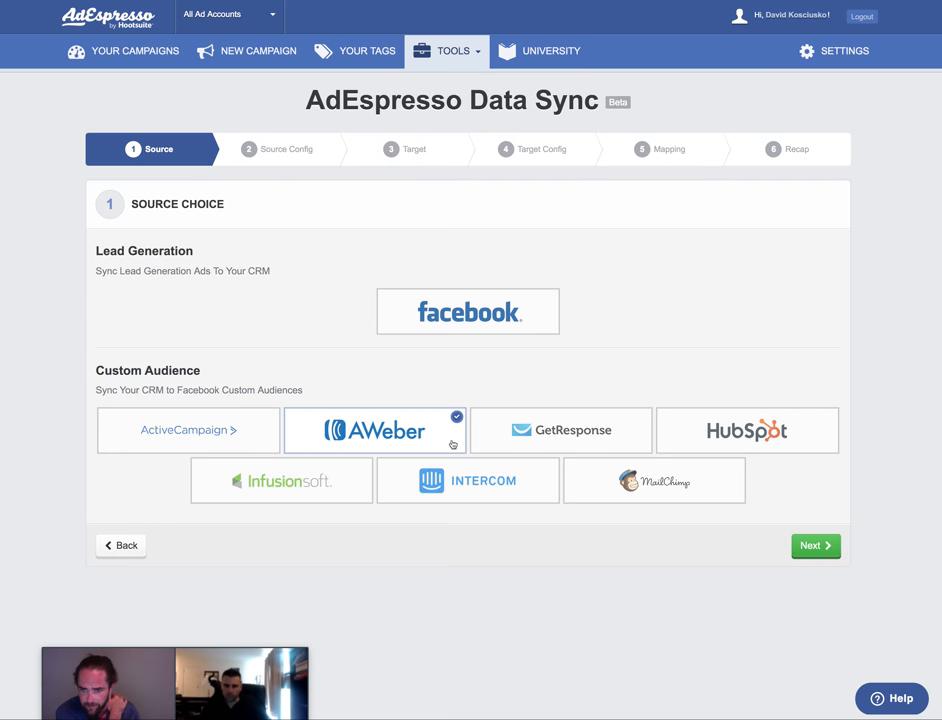
{"action": "mouse_move", "coordinate": [224, 430]}
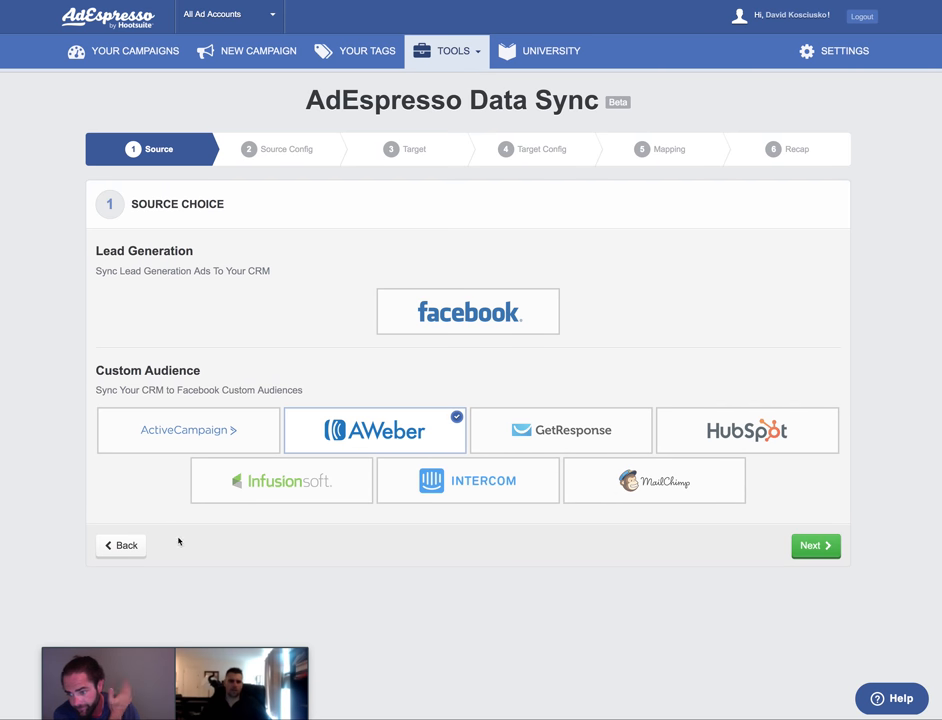
{"action": "left_click", "coordinate": [467, 311]}
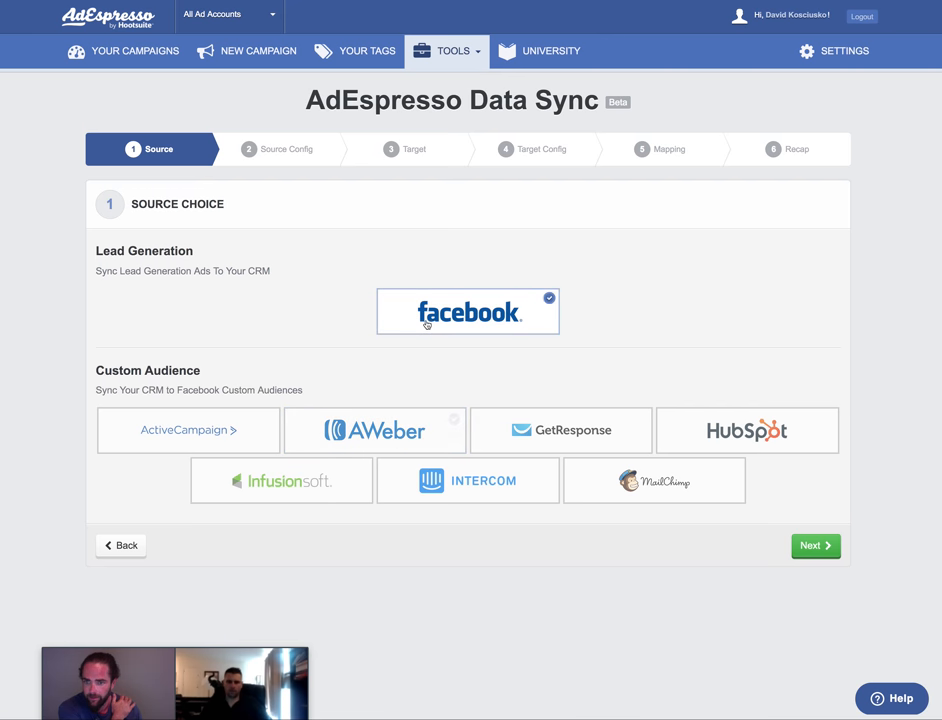
{"action": "mouse_move", "coordinate": [151, 297]}
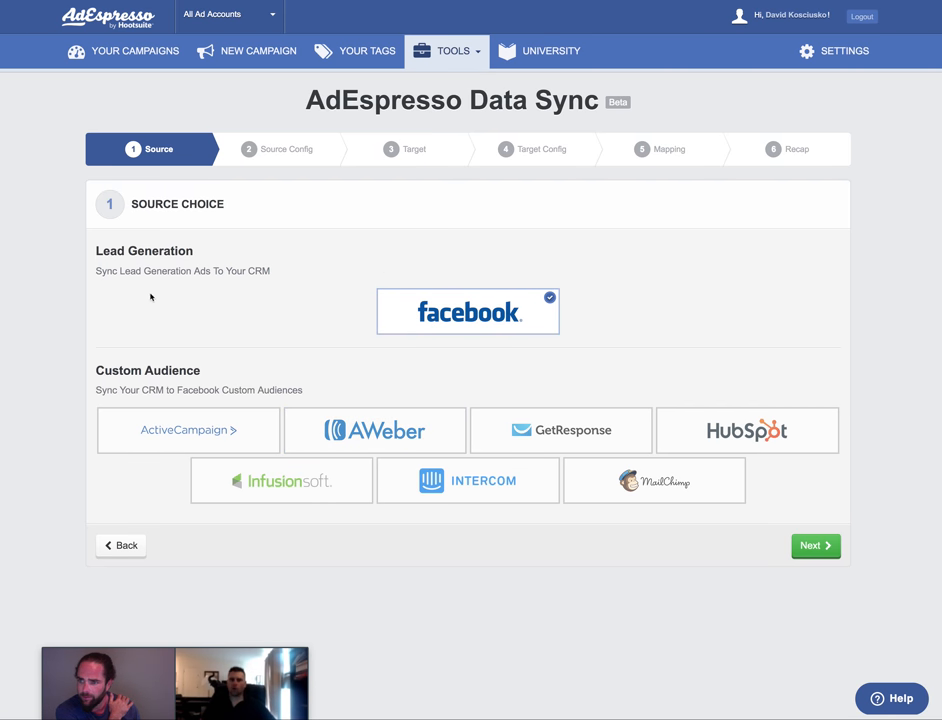
{"action": "mouse_move", "coordinate": [267, 390]}
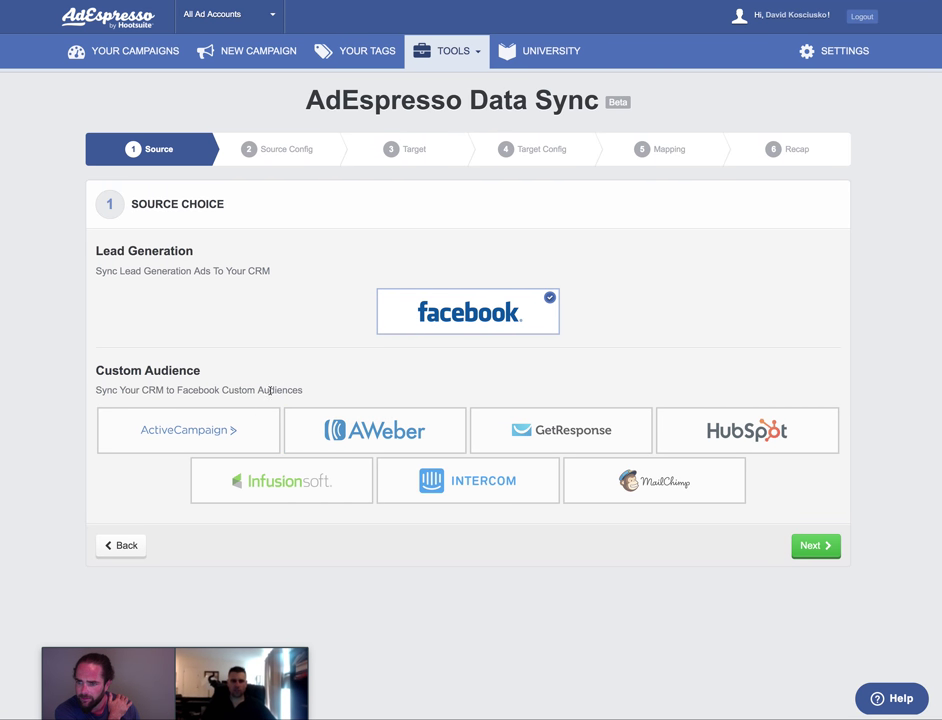
{"action": "triple_click", "coordinate": [197, 390]}
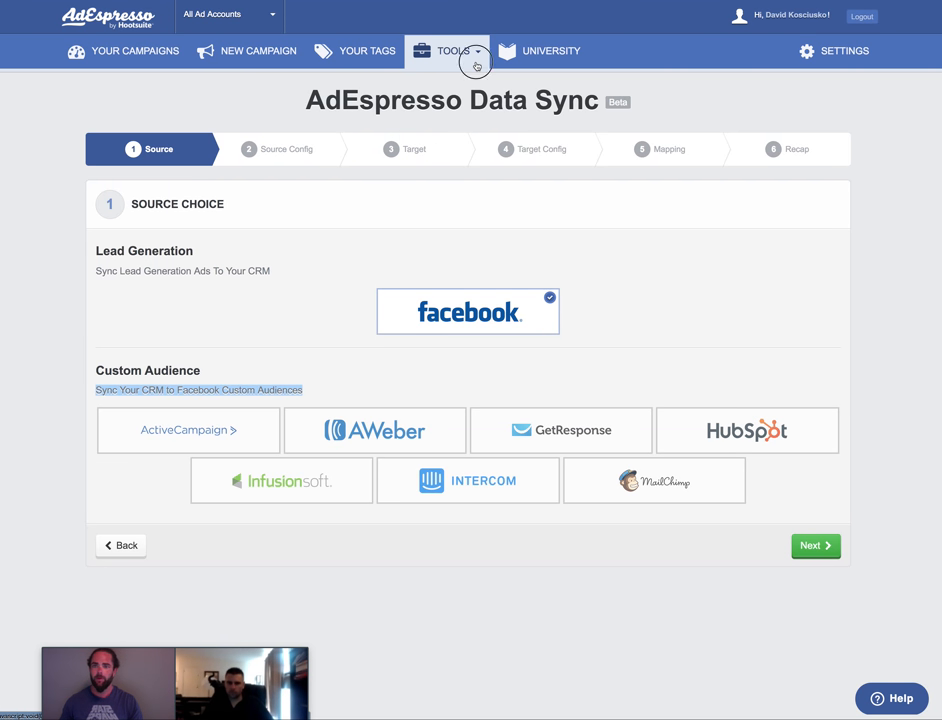
{"action": "left_click", "coordinate": [455, 50]}
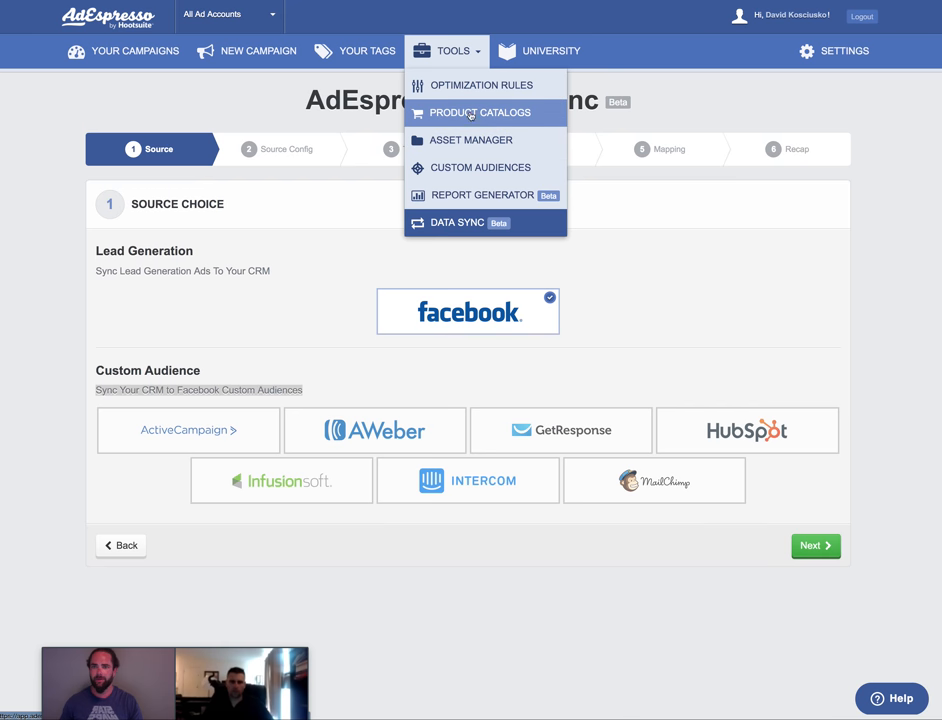
{"action": "mouse_move", "coordinate": [466, 85]}
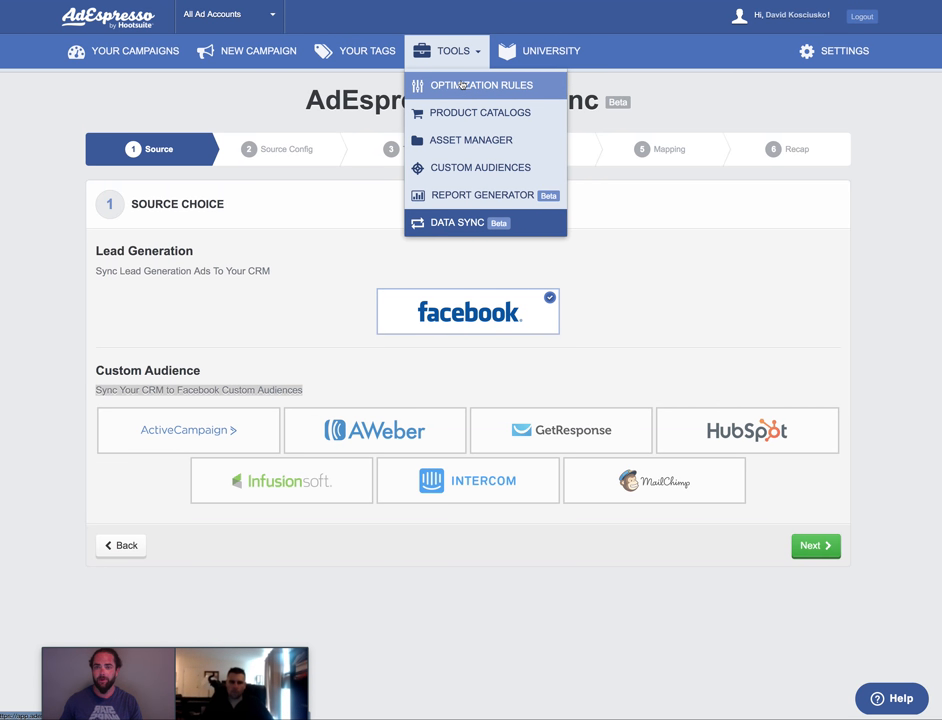
{"action": "left_click", "coordinate": [484, 84]}
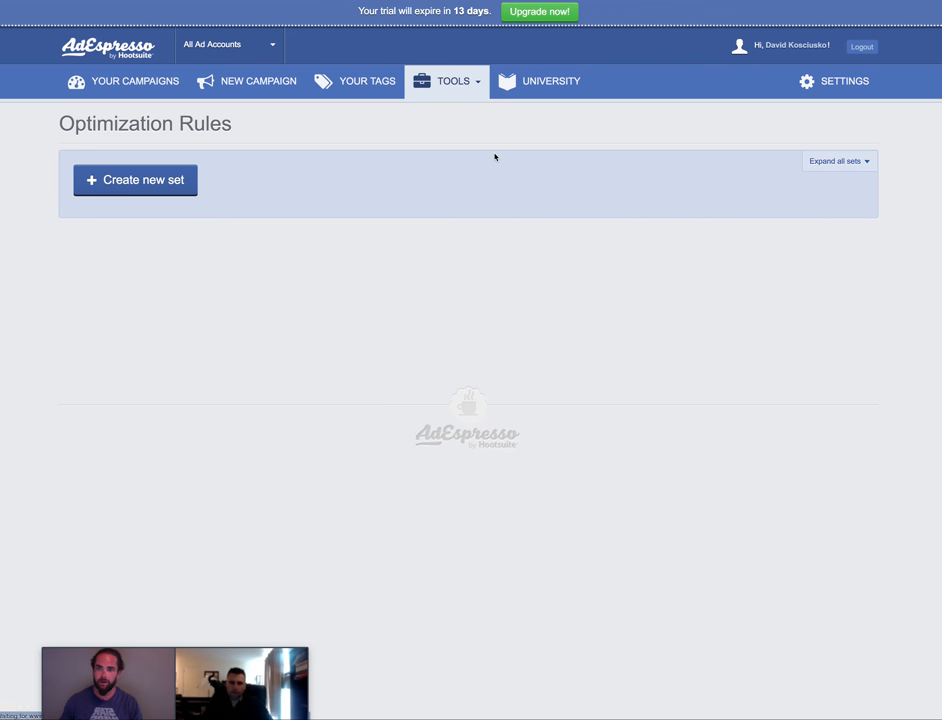
{"action": "mouse_move", "coordinate": [256, 199]}
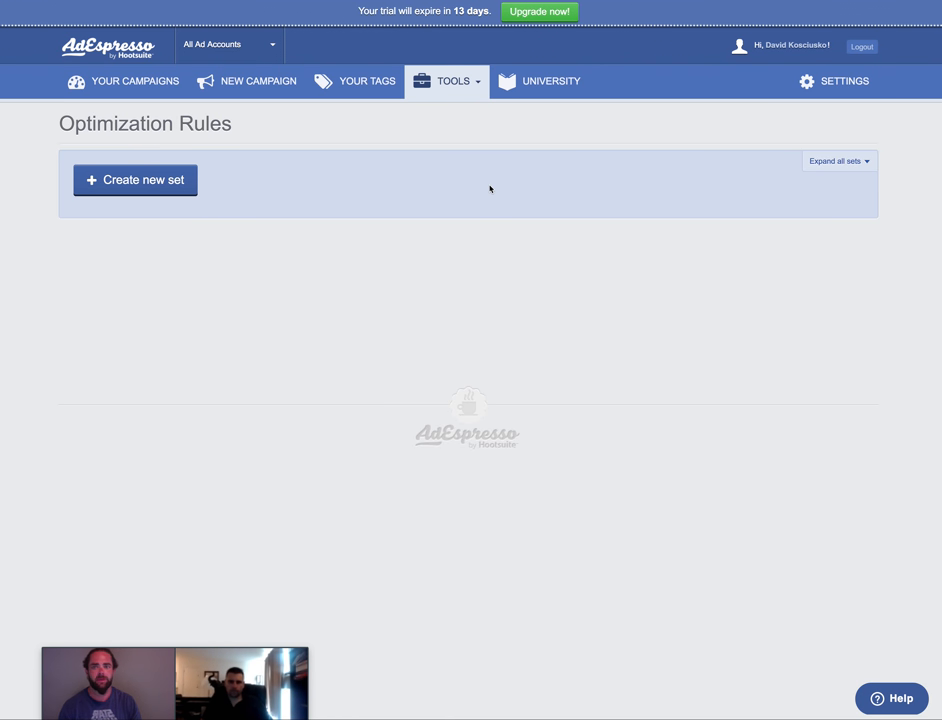
{"action": "mouse_move", "coordinate": [613, 237]}
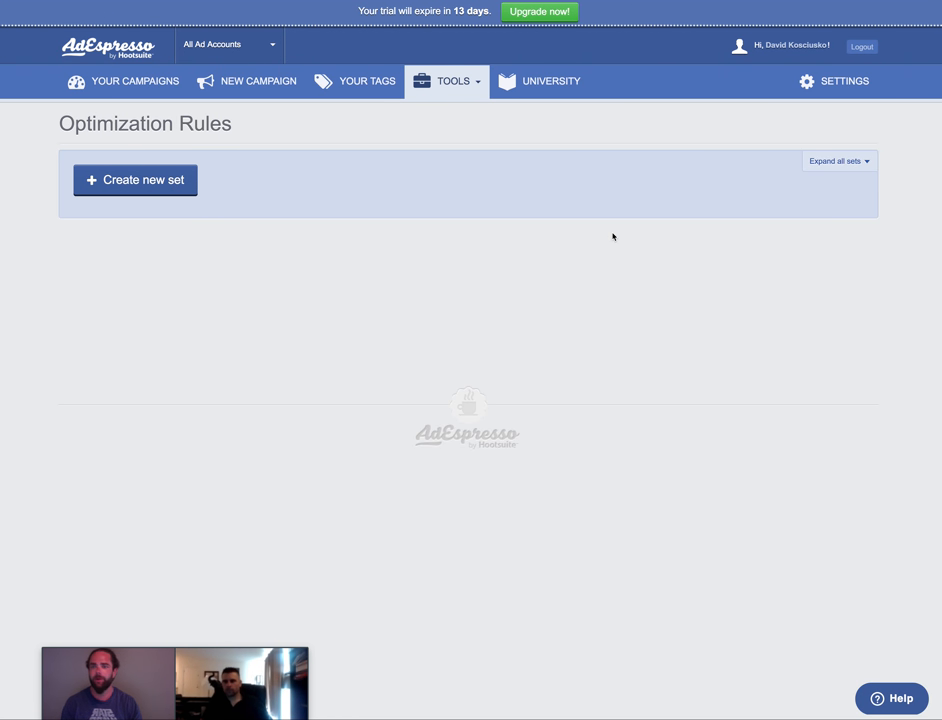
{"action": "mouse_move", "coordinate": [238, 222]}
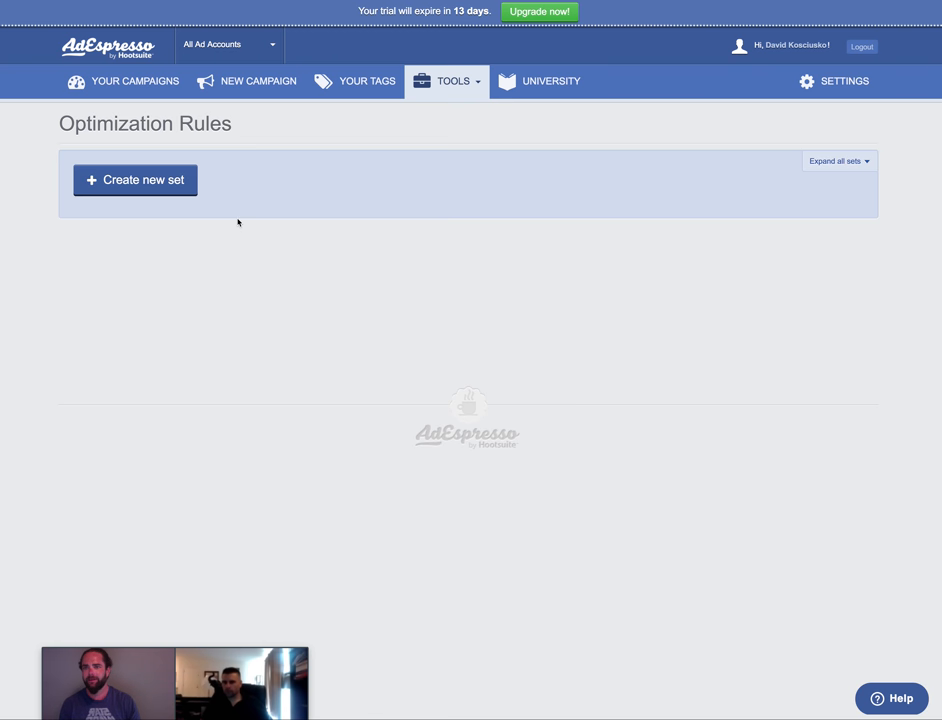
{"action": "mouse_move", "coordinate": [229, 174]}
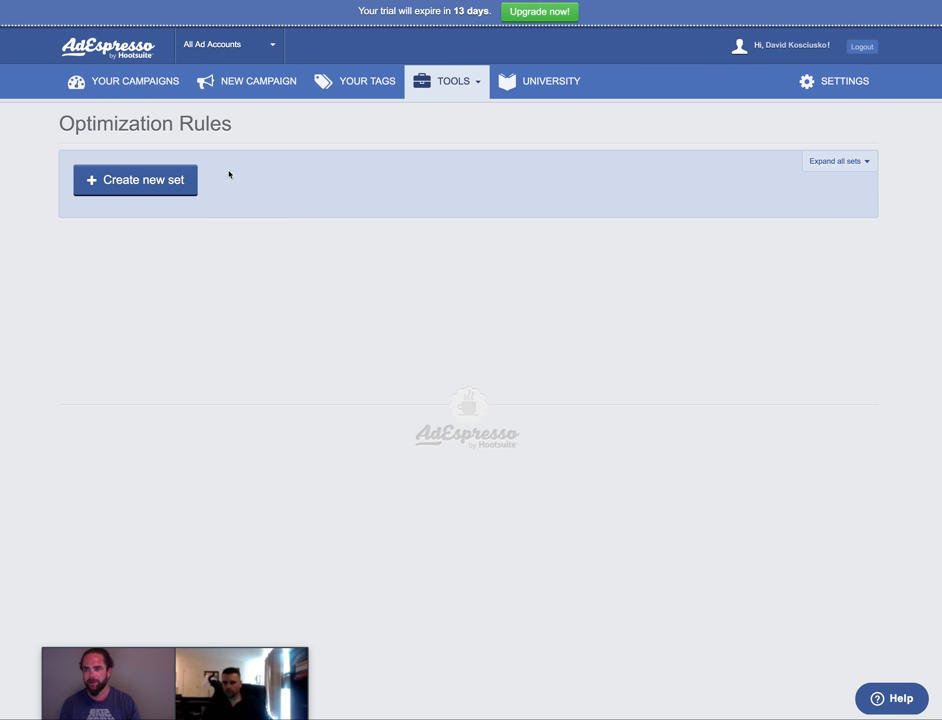
{"action": "mouse_move", "coordinate": [345, 126]}
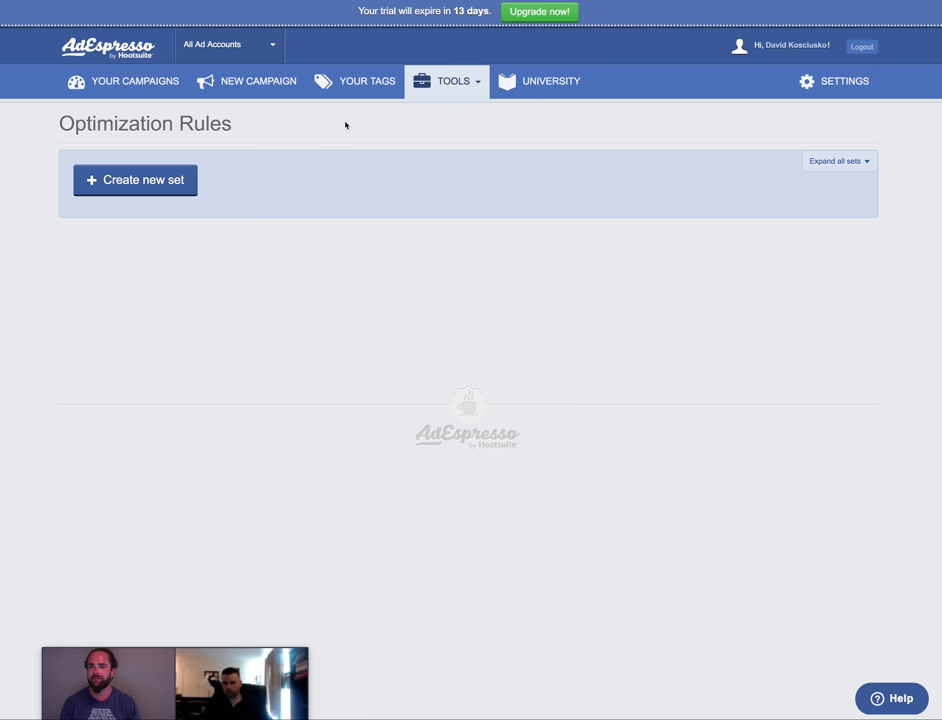
{"action": "mouse_move", "coordinate": [407, 140]}
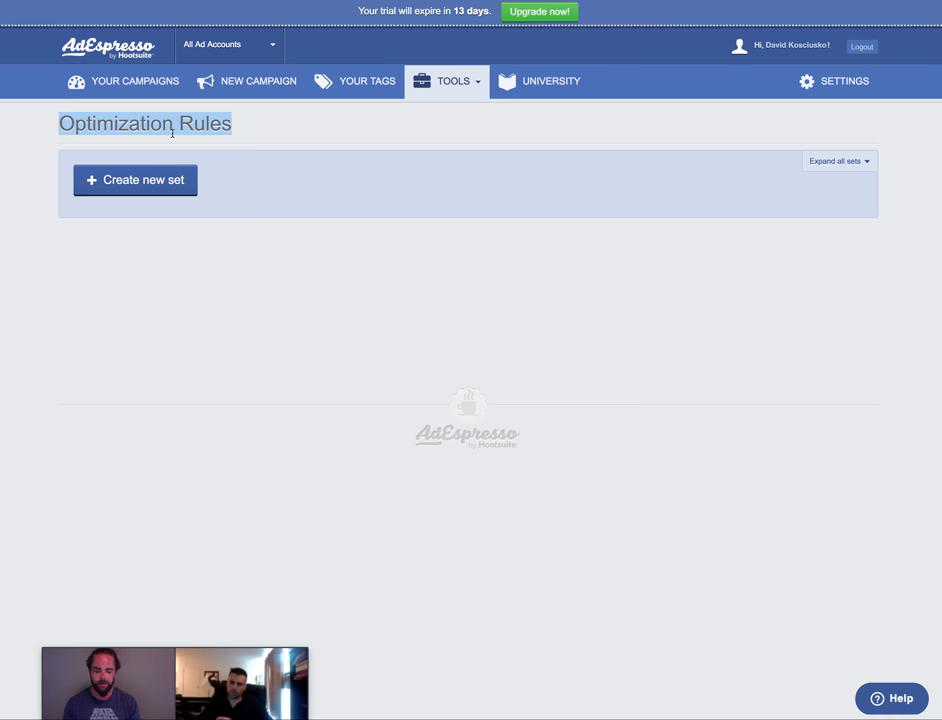
{"action": "mouse_move", "coordinate": [44, 114]}
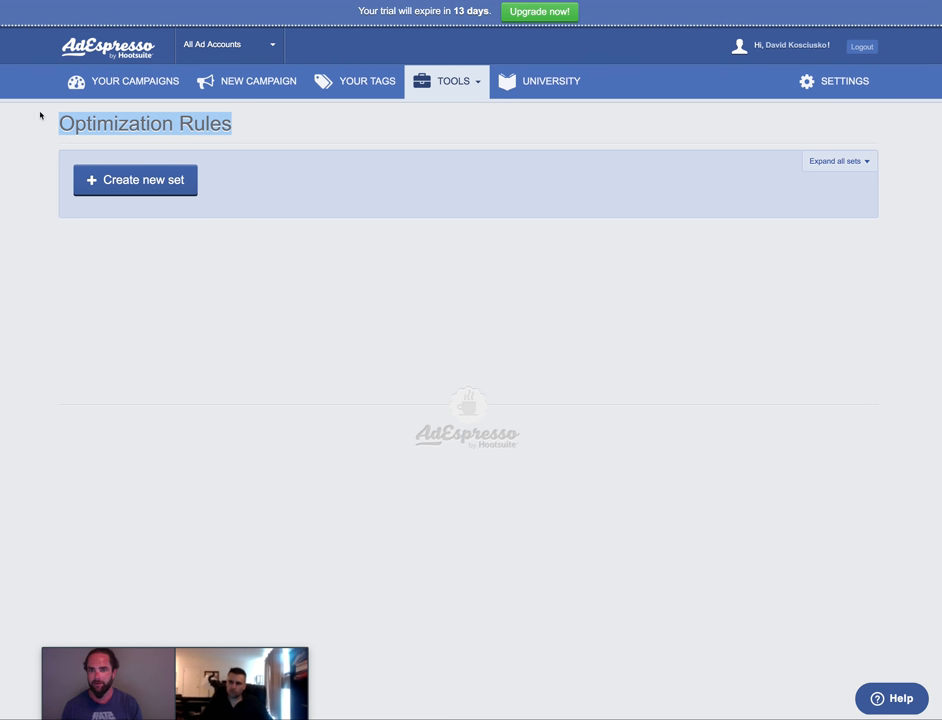
Choose Product Catalogs from the Tools menu, landing on its ad-account prompt.
{"action": "left_click", "coordinate": [448, 81]}
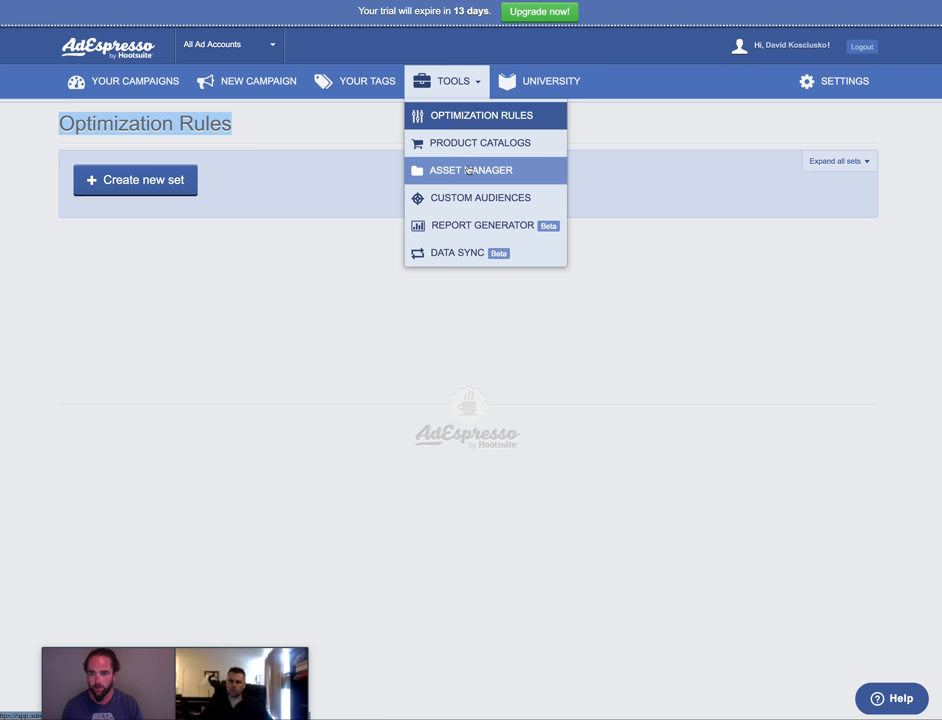
{"action": "mouse_move", "coordinate": [463, 150]}
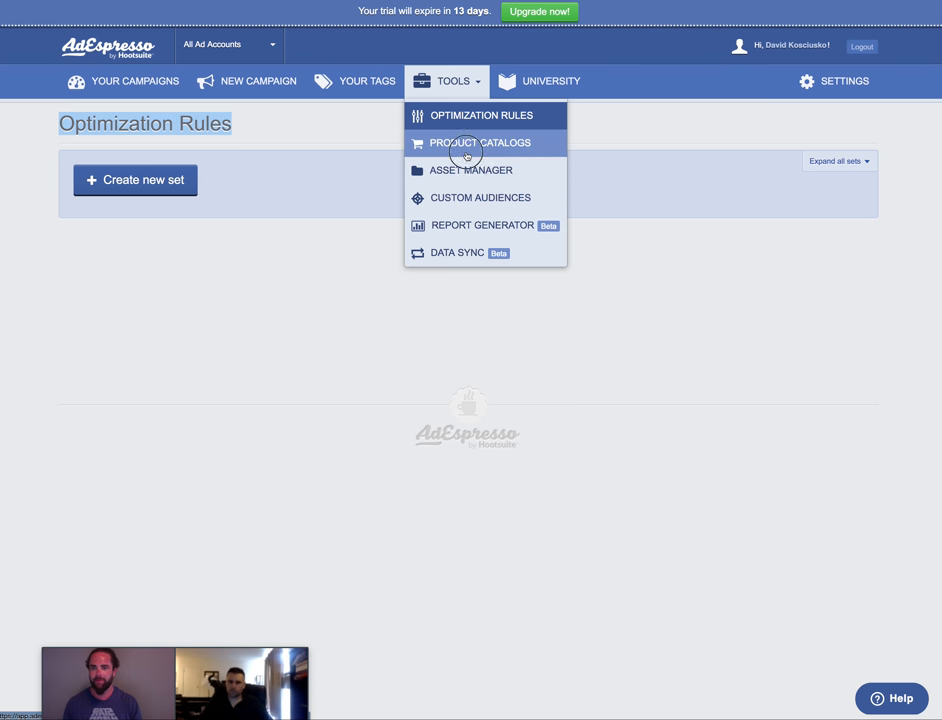
{"action": "left_click", "coordinate": [468, 142]}
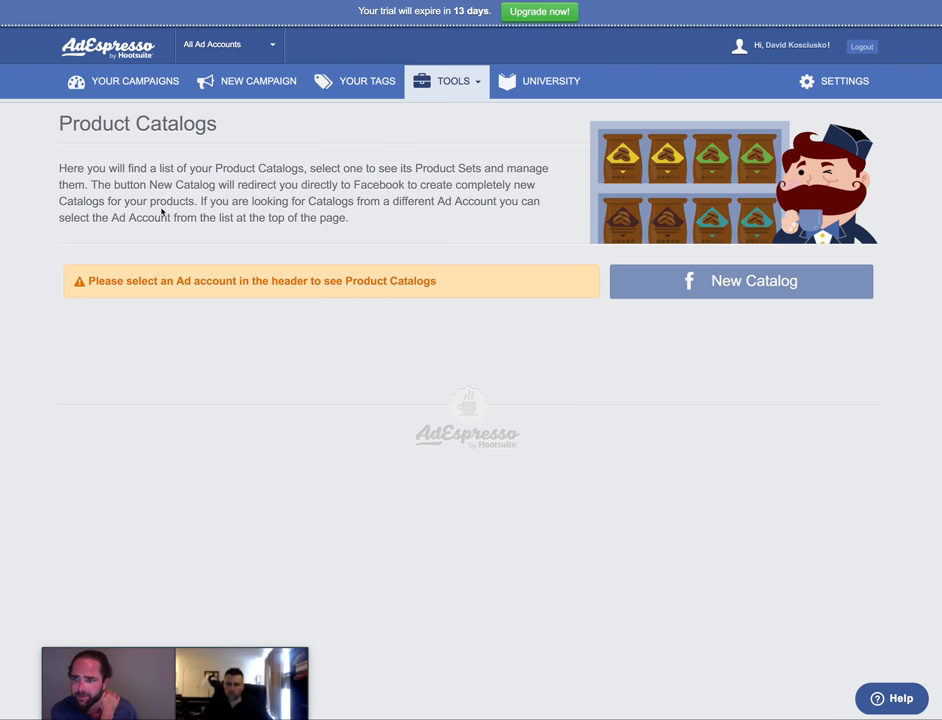
{"action": "left_click_drag", "start_coordinate": [58, 168], "coordinate": [197, 201]}
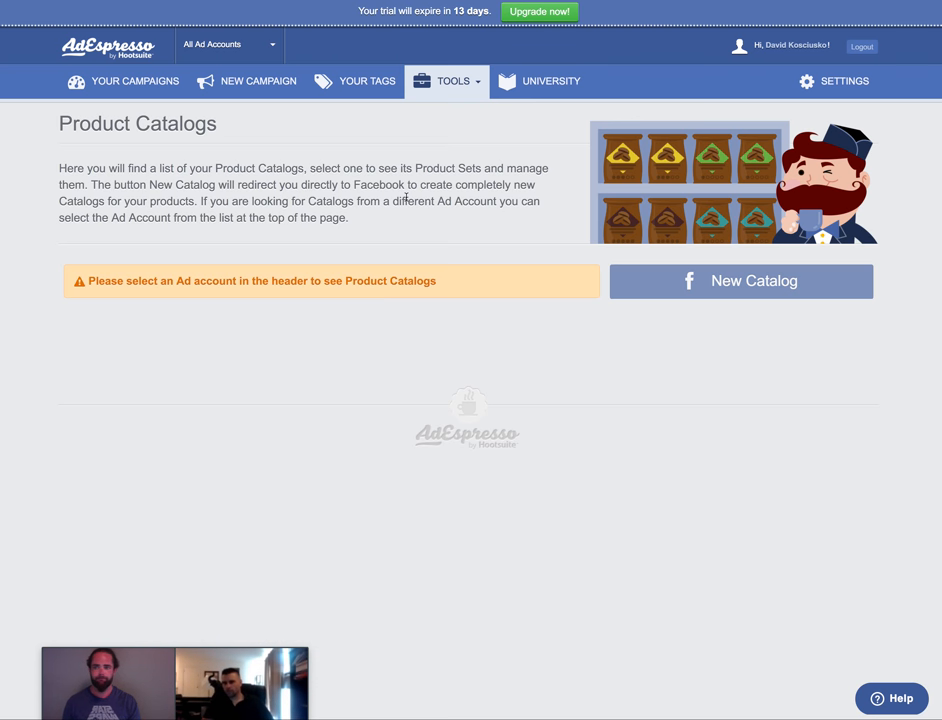
{"action": "mouse_move", "coordinate": [712, 320]}
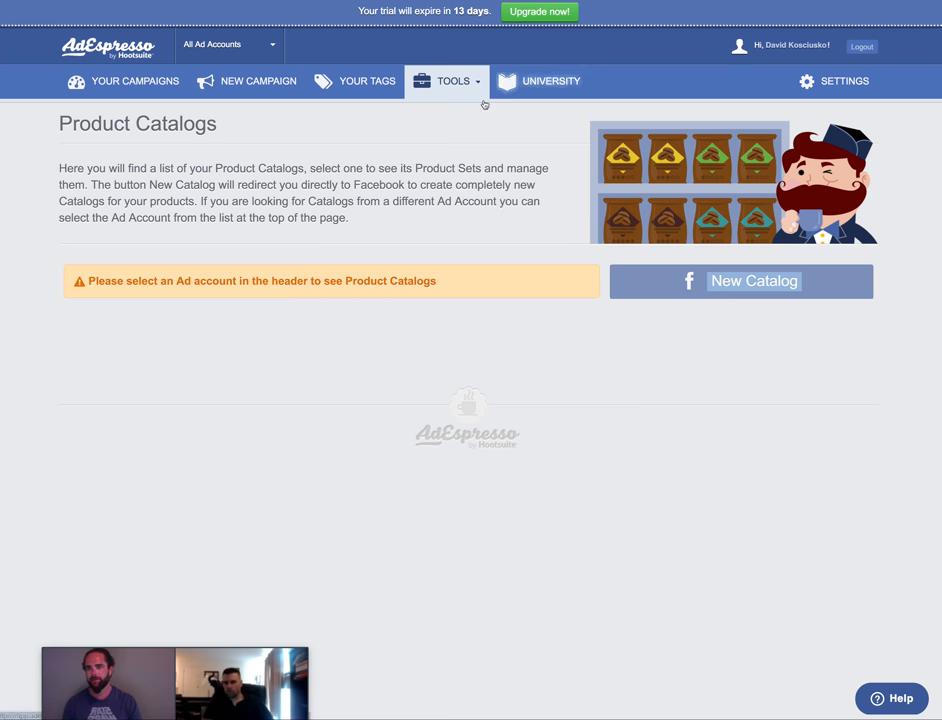
Choose Report Generator from the Tools menu to reach its welcome page.
{"action": "left_click", "coordinate": [452, 81]}
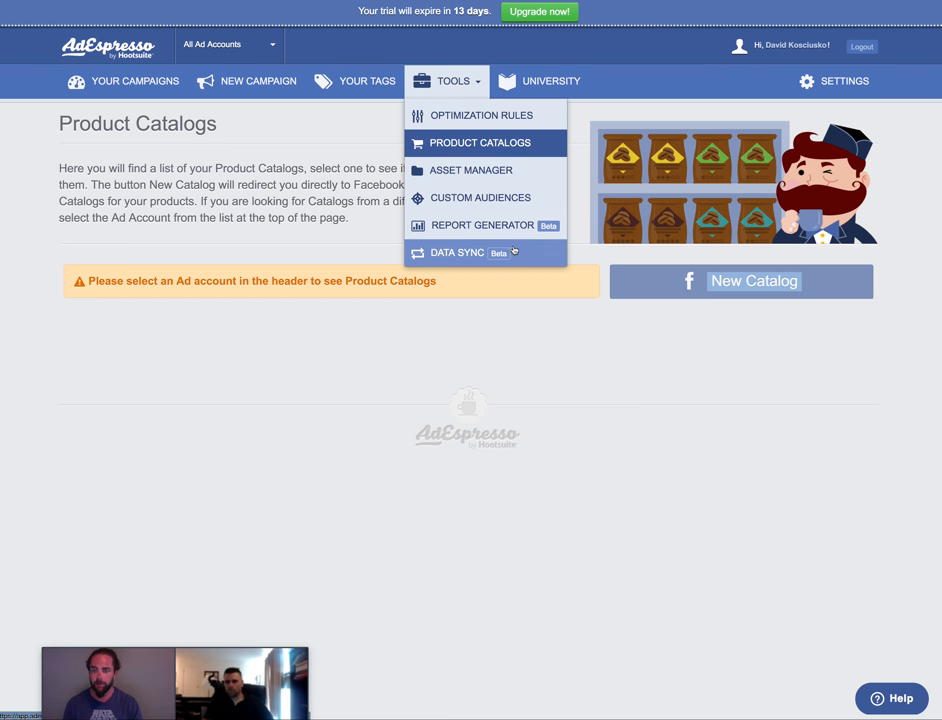
{"action": "left_click", "coordinate": [482, 225]}
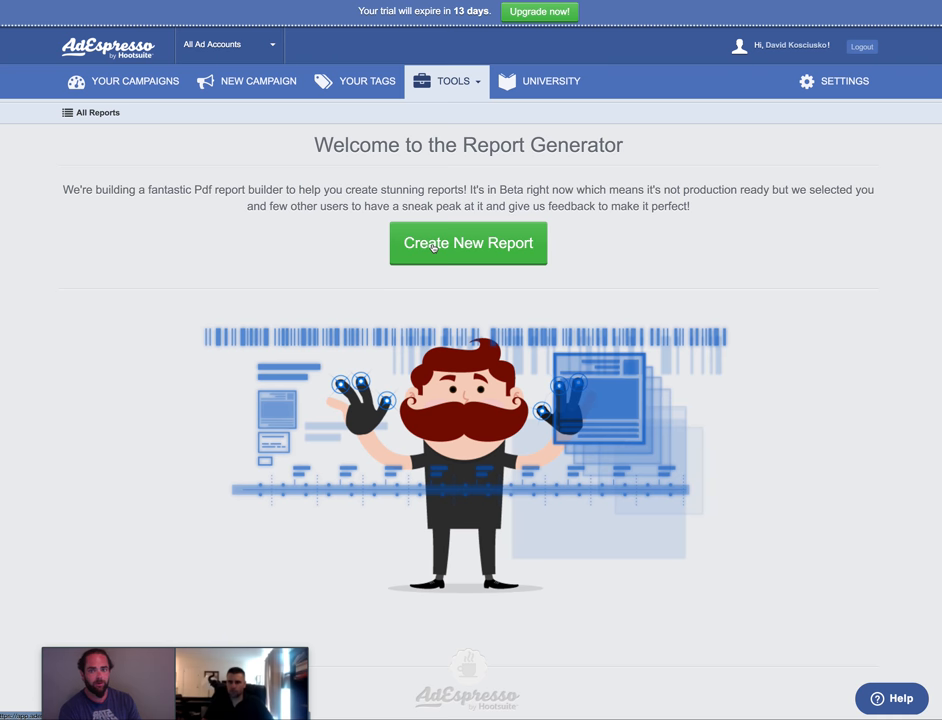
{"action": "mouse_move", "coordinate": [596, 248]}
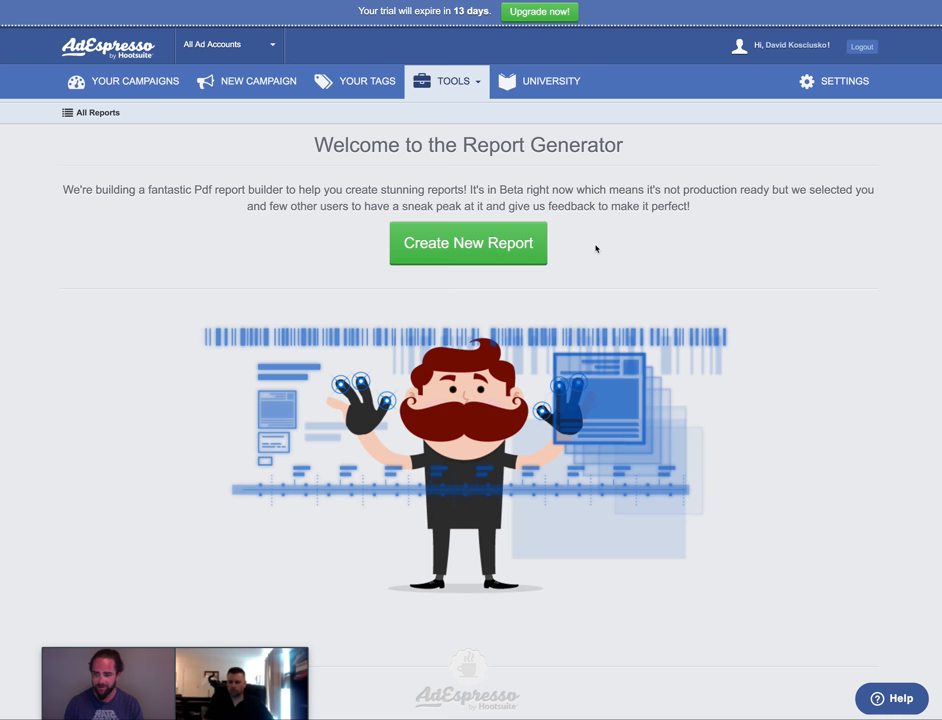
{"action": "mouse_move", "coordinate": [585, 249]}
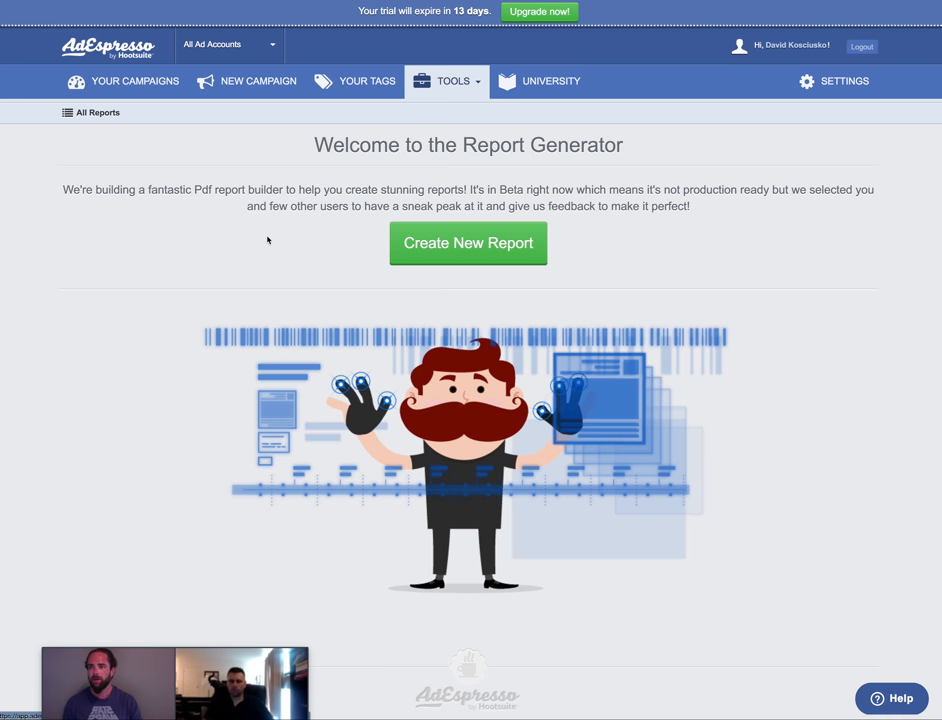
Go back to Your Campaigns overview with the performance chart and campaign list.
{"action": "left_click", "coordinate": [125, 81]}
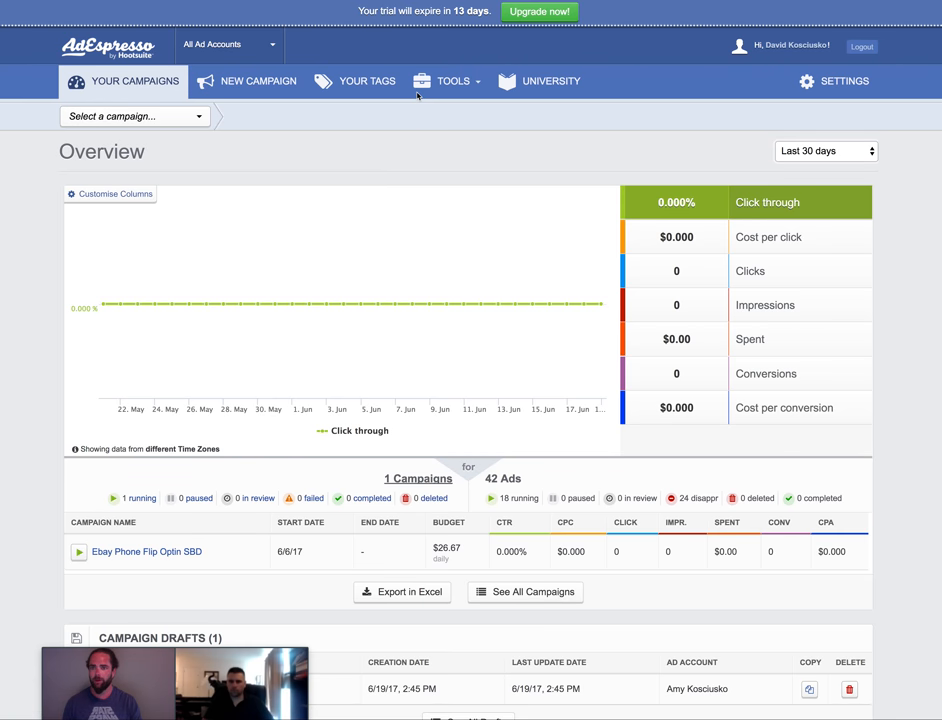
{"action": "mouse_move", "coordinate": [483, 166]}
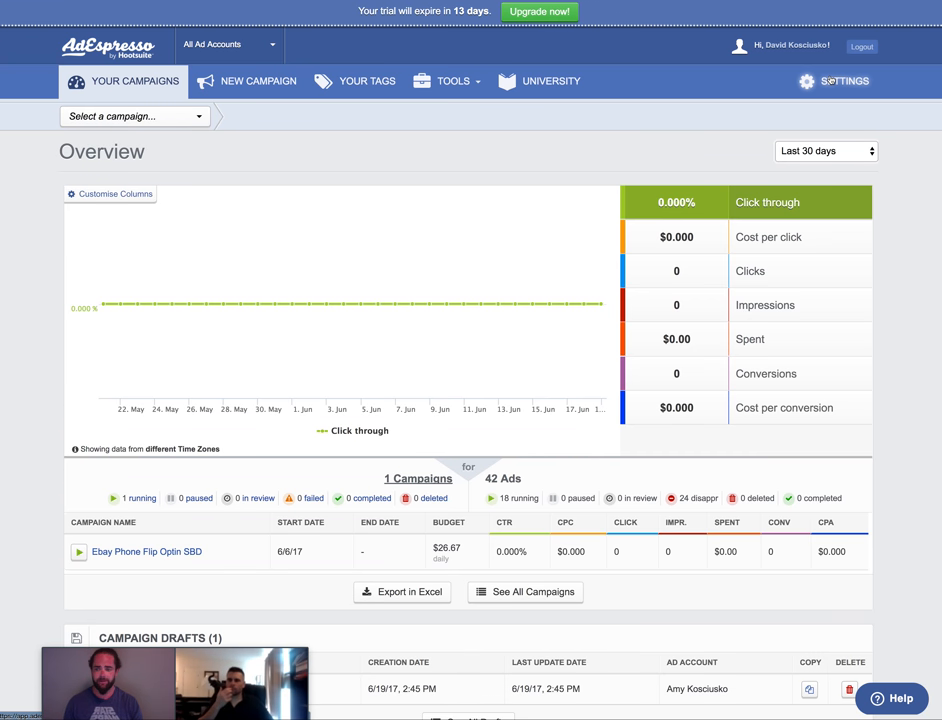
{"action": "mouse_move", "coordinate": [789, 174]}
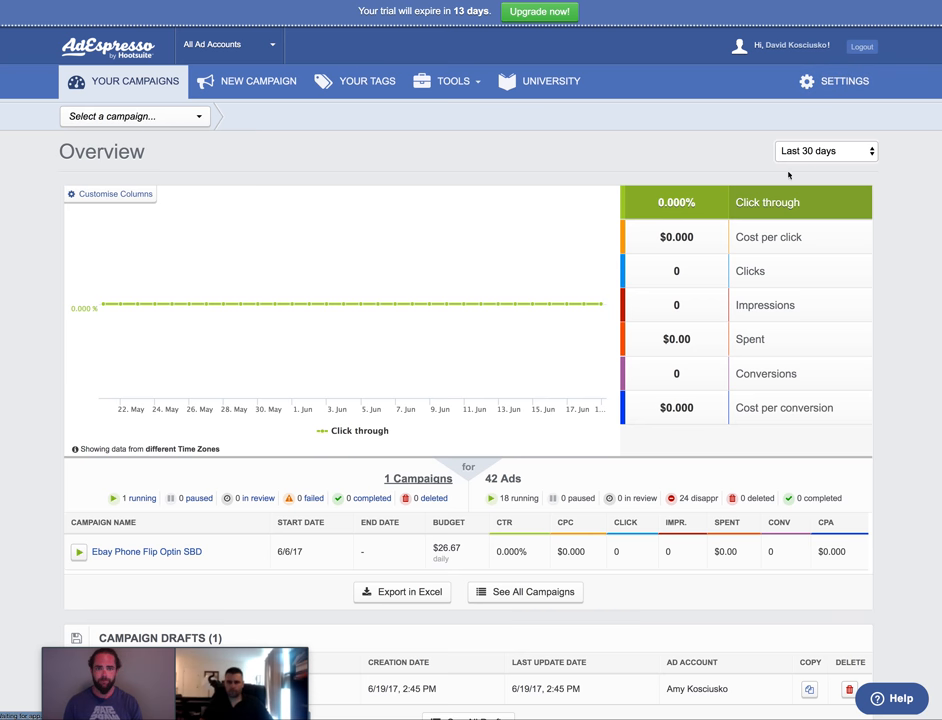
Show the seven linked Facebook Ad Accounts in the account Settings.
{"action": "left_click", "coordinate": [840, 81]}
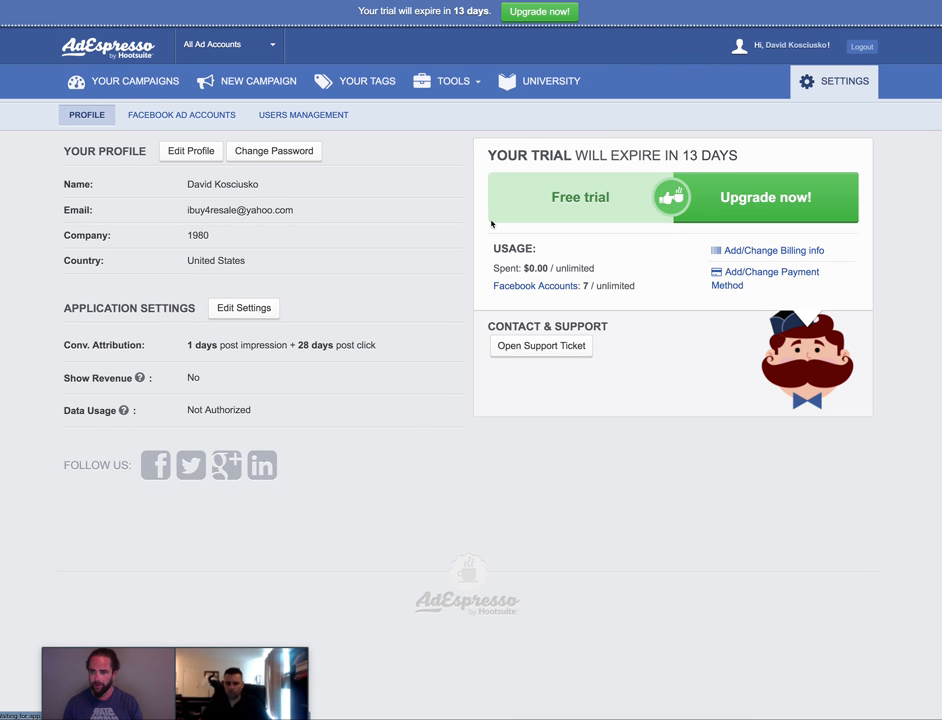
{"action": "left_click", "coordinate": [199, 114]}
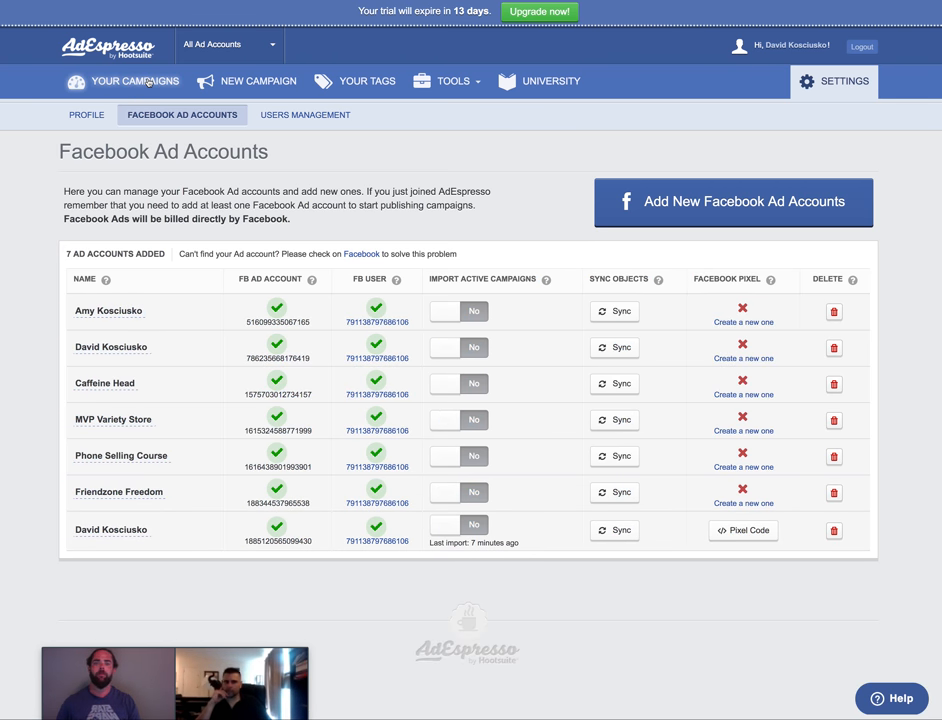
Go to Your Campaigns and bring the Ebay Phone Flip Optin SBD campaign into view.
{"action": "left_click", "coordinate": [130, 81]}
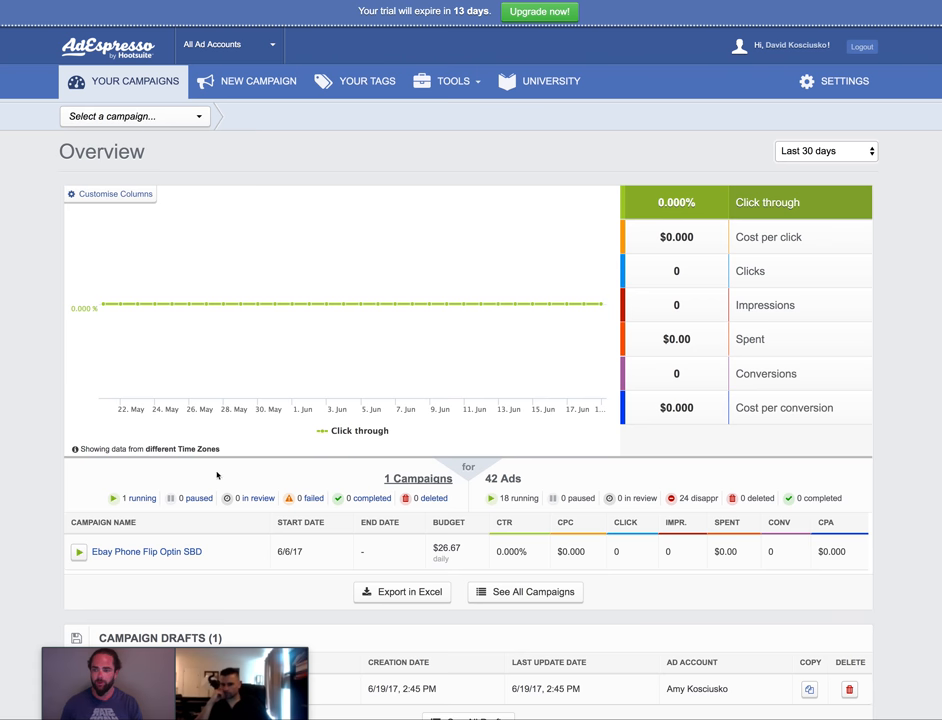
{"action": "scroll", "scroll_direction": "down", "scroll_amount": 3}
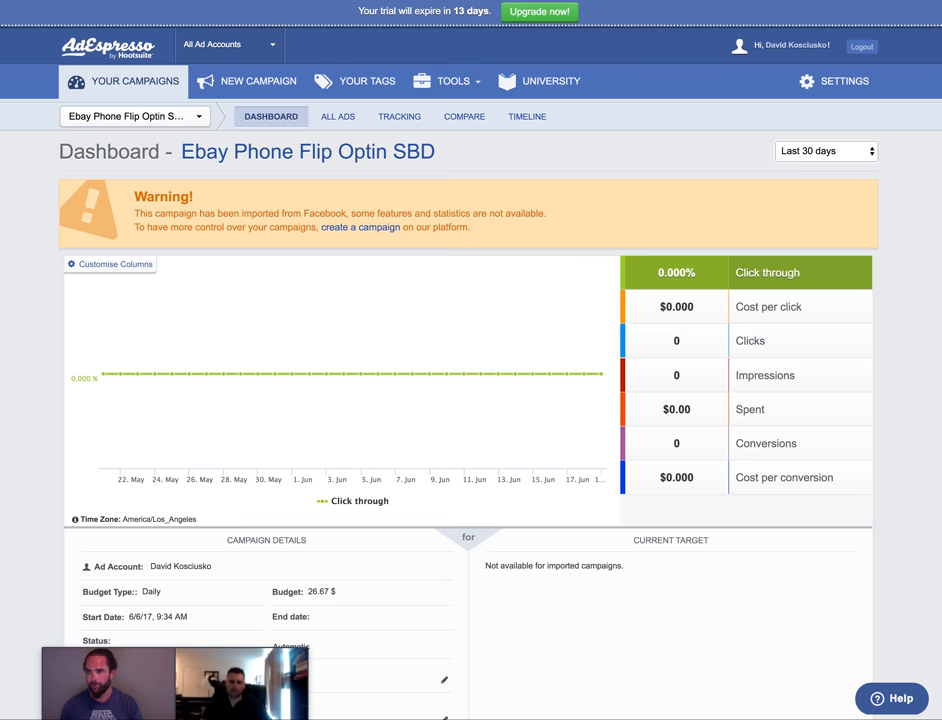
Choose Go to your dashboard from the campaign selector to return to the all-campaigns Overview.
{"action": "left_click", "coordinate": [135, 116]}
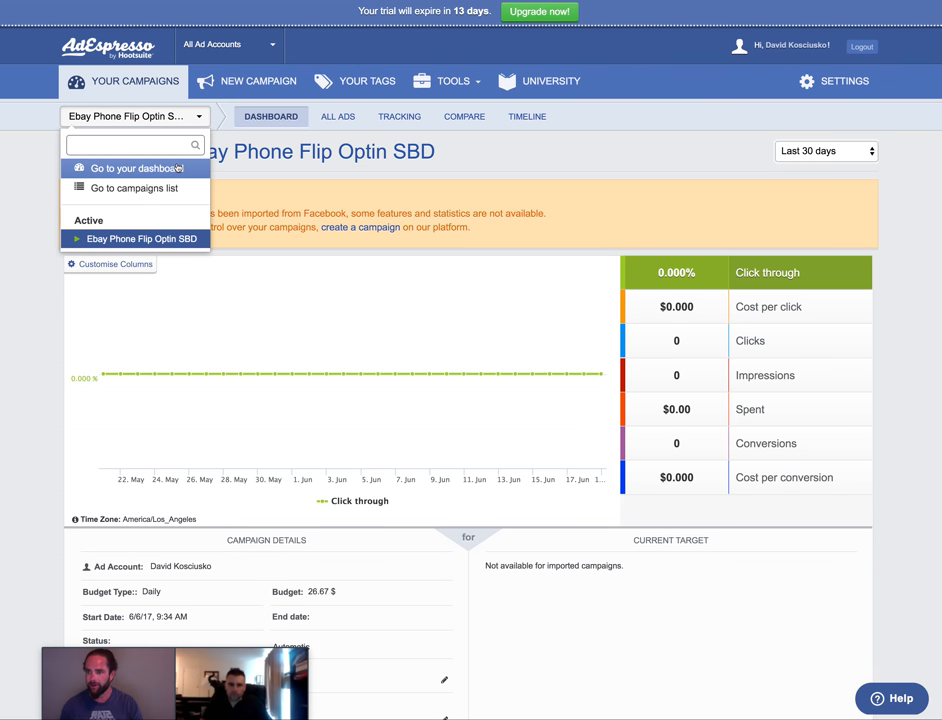
{"action": "left_click", "coordinate": [140, 167]}
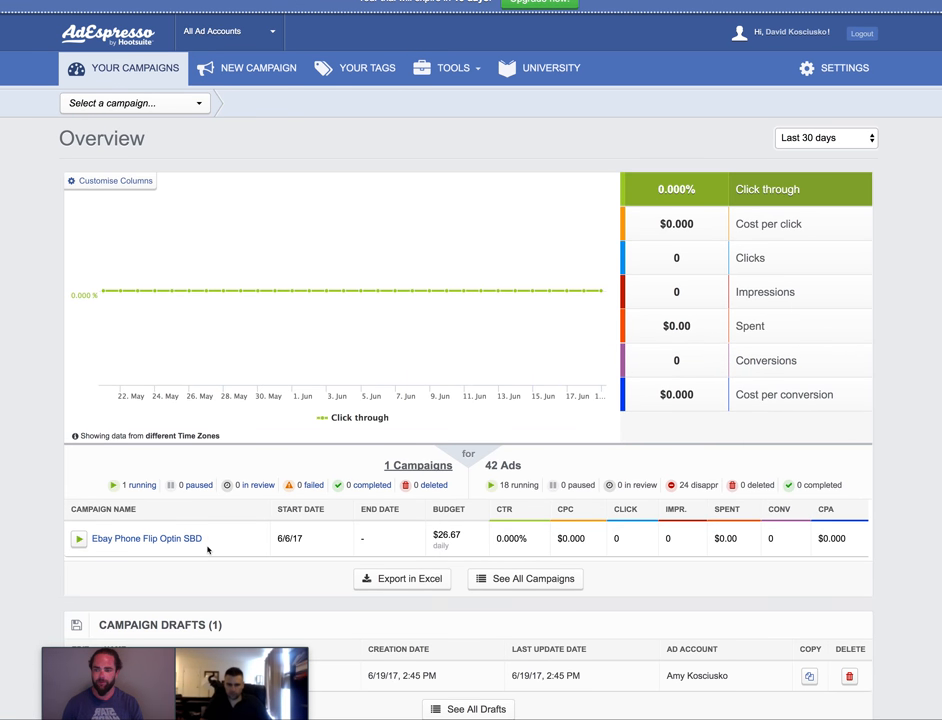
{"action": "scroll", "scroll_direction": "down", "scroll_amount": 3}
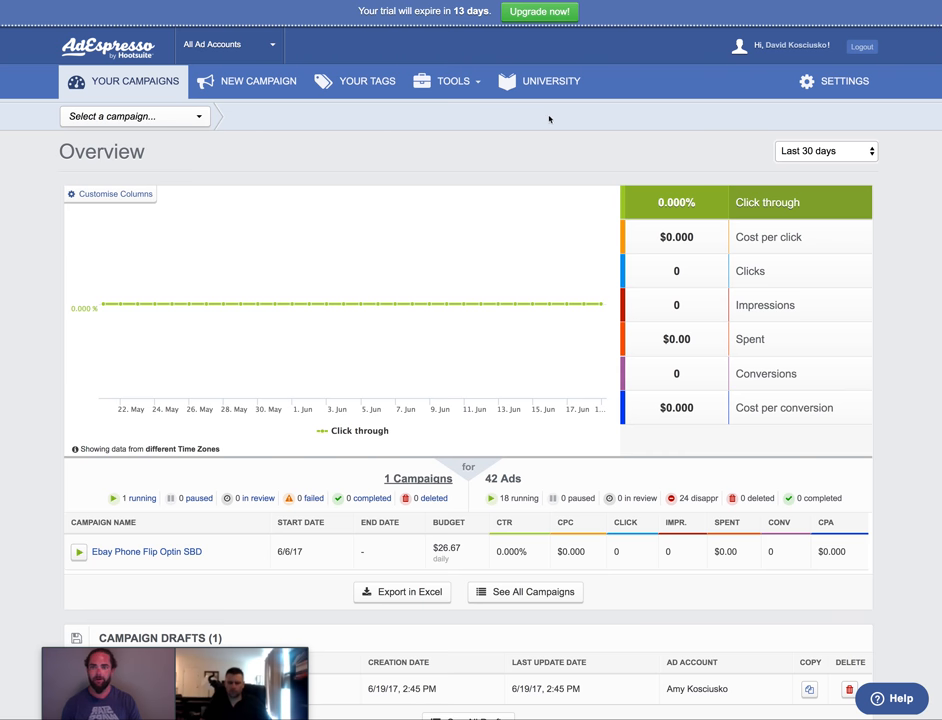
{"action": "mouse_move", "coordinate": [632, 133]}
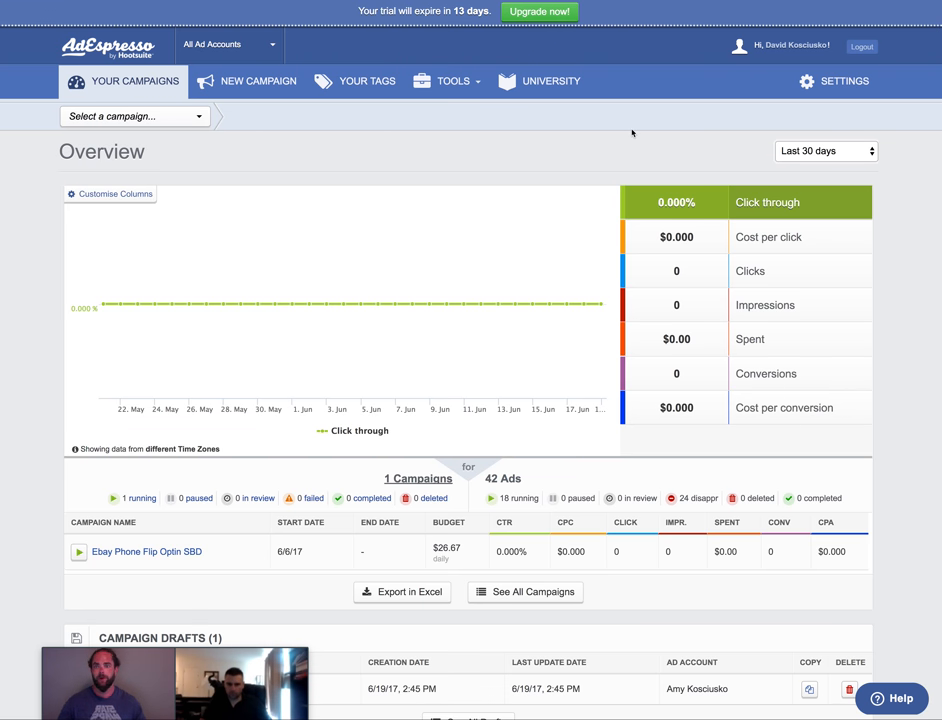